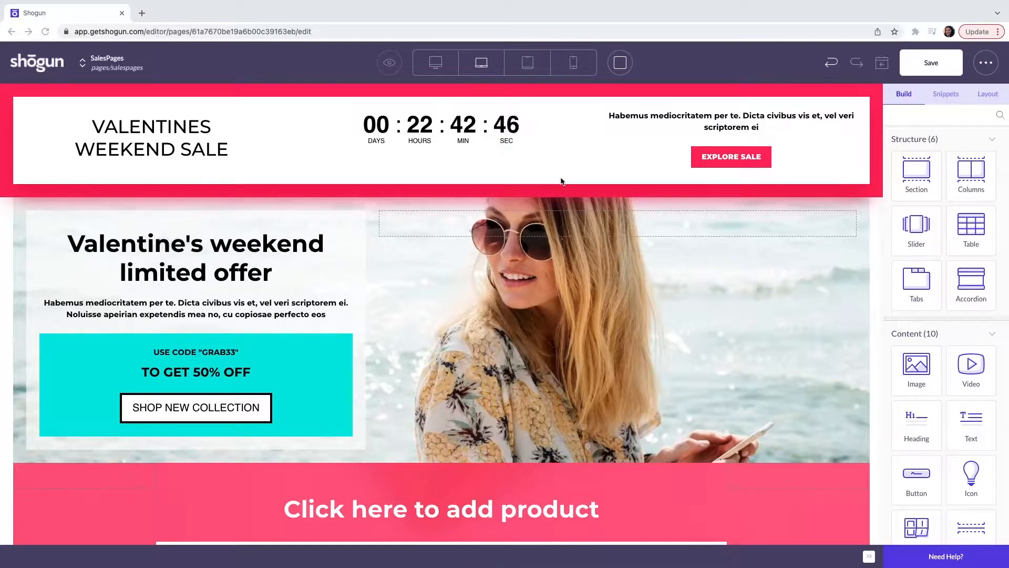
# Scroll through the sales page to review its sections before editing the header
pyautogui.scroll(-3)
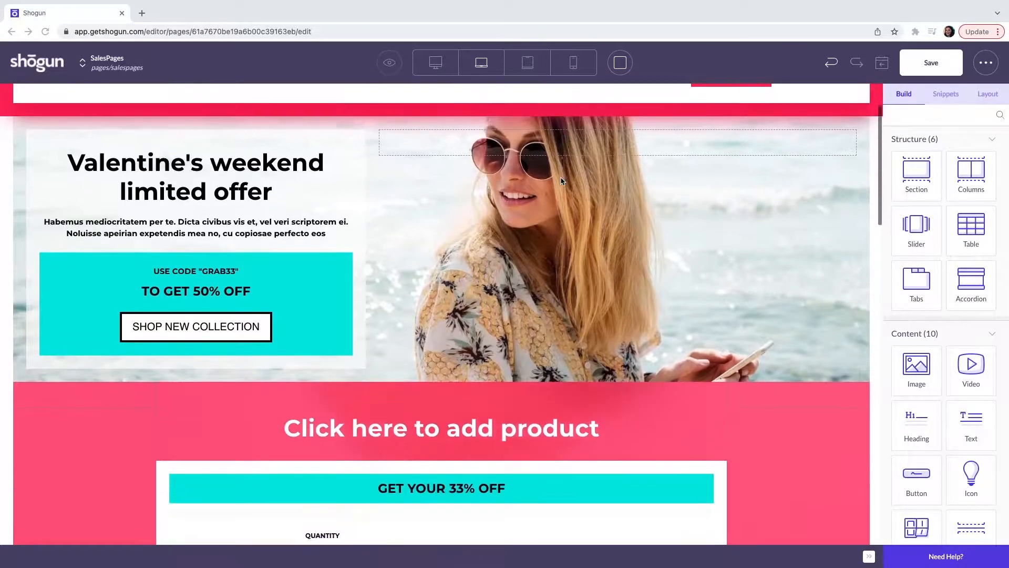
pyautogui.scroll(-3)
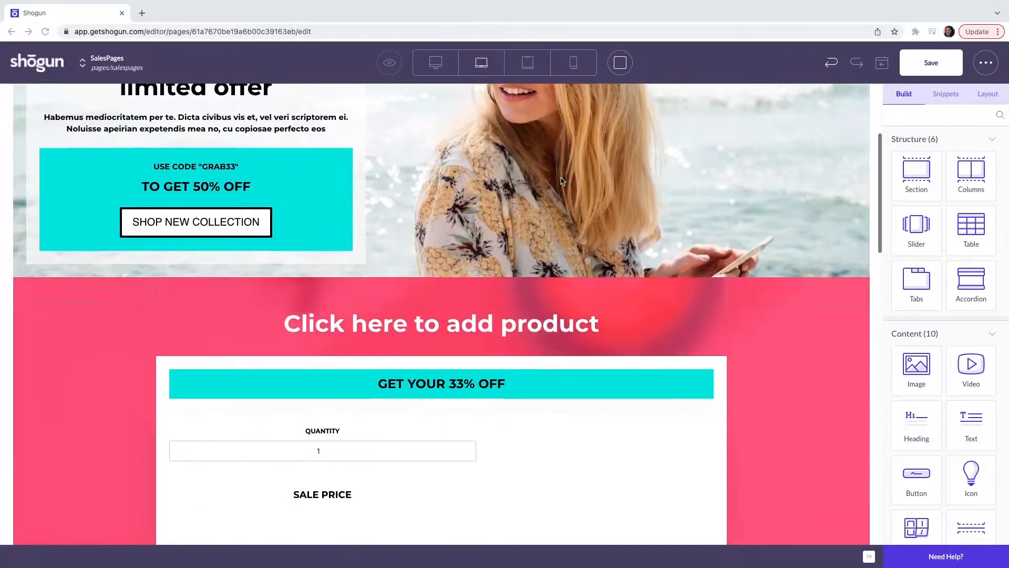
pyautogui.scroll(3)
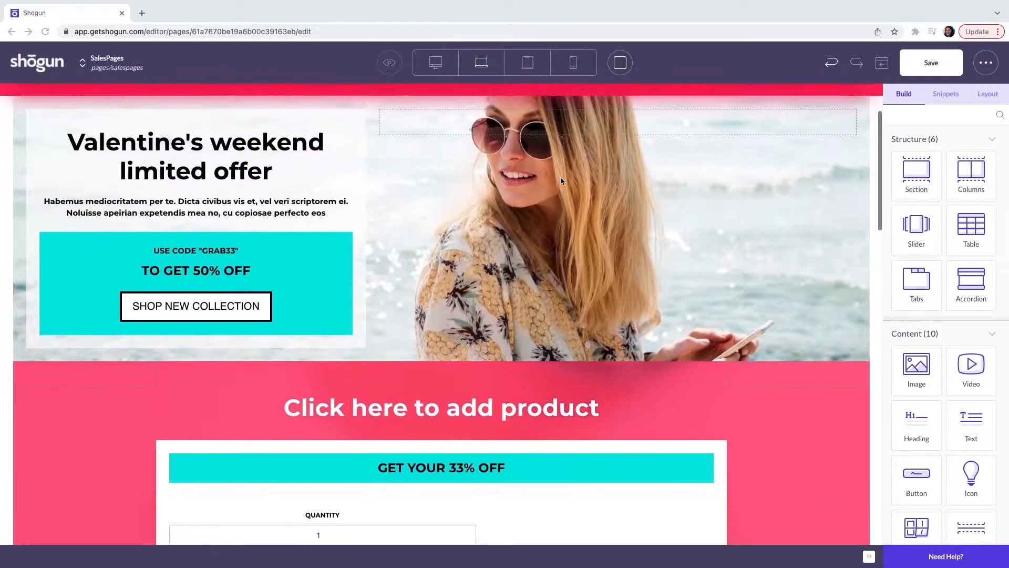
pyautogui.scroll(3)
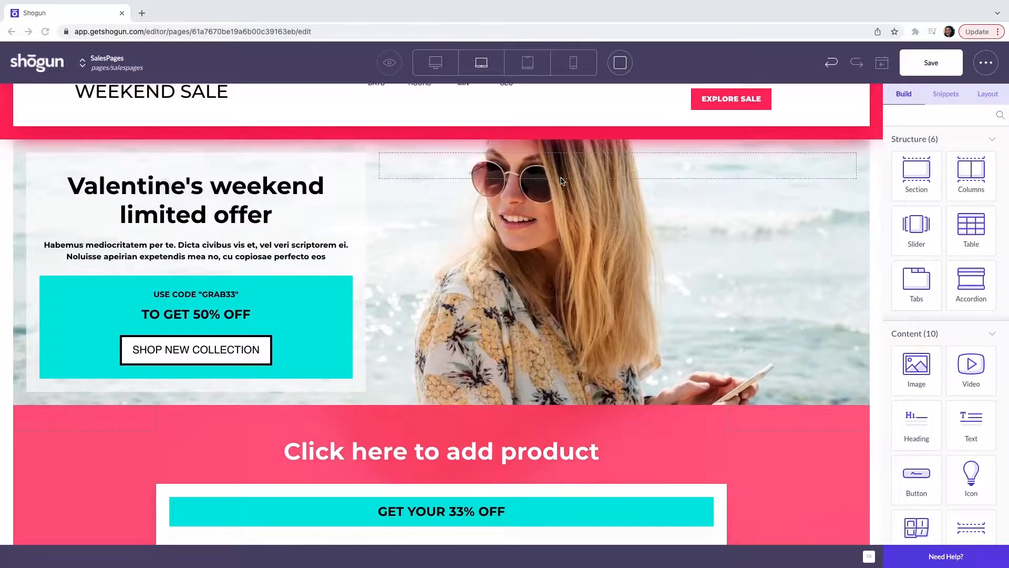
pyautogui.scroll(3)
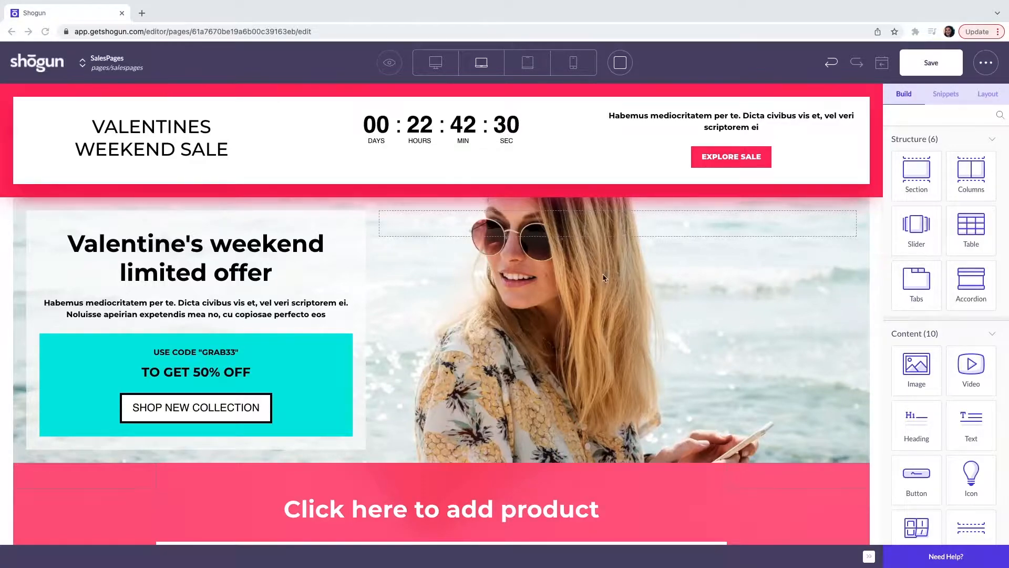
pyautogui.moveTo(238, 360)
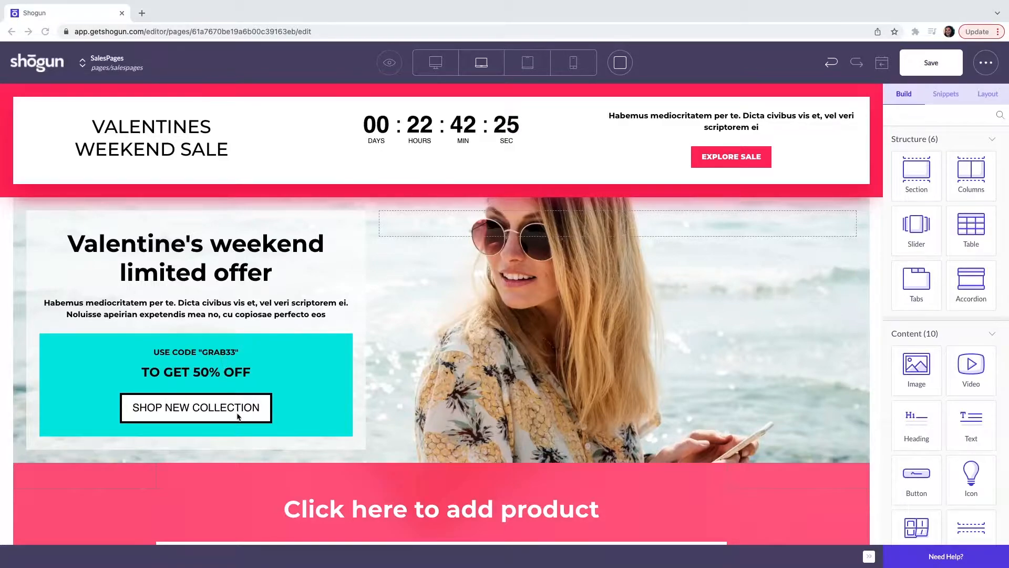
pyautogui.scroll(-3)
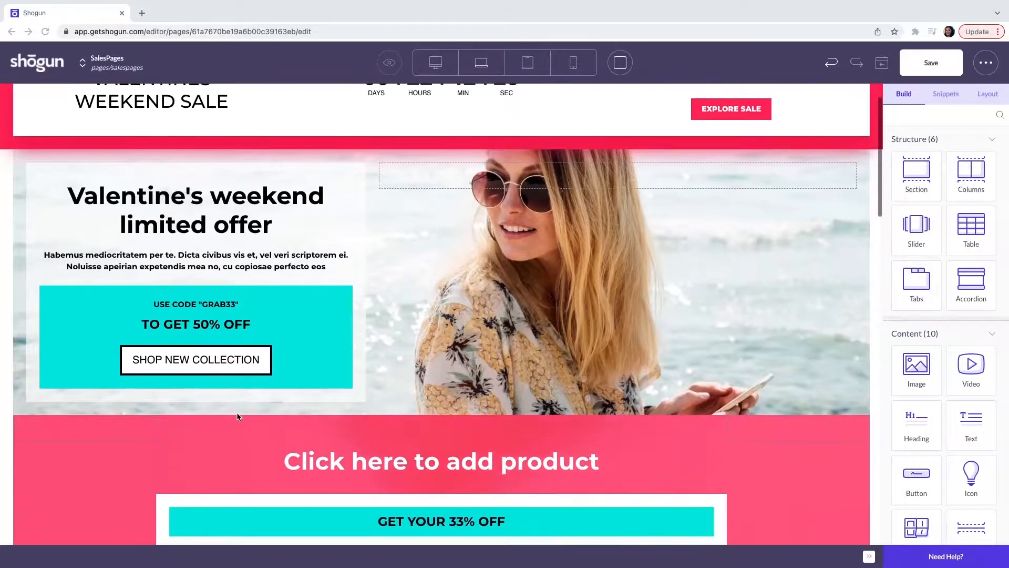
pyautogui.scroll(-3)
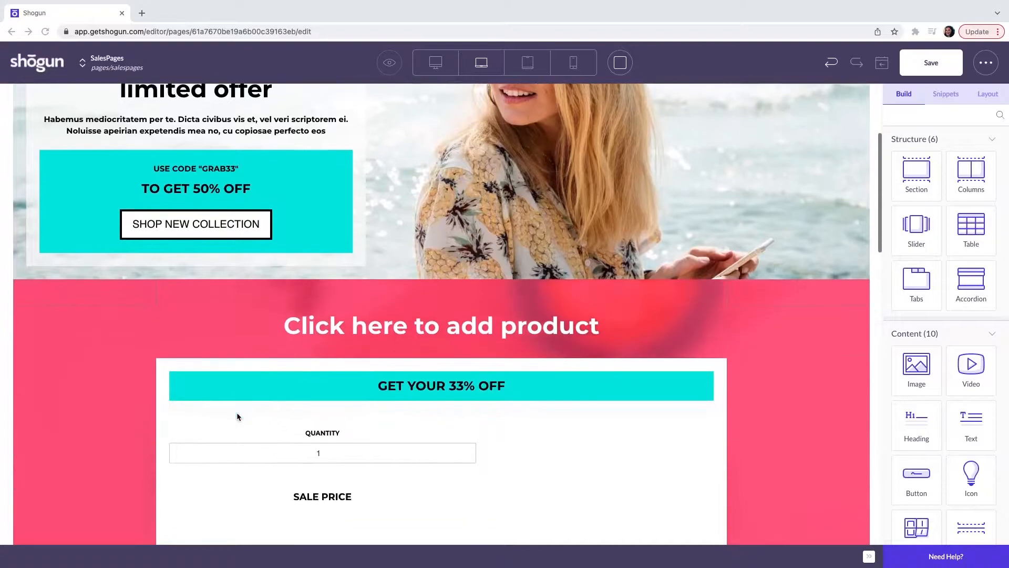
pyautogui.scroll(-3)
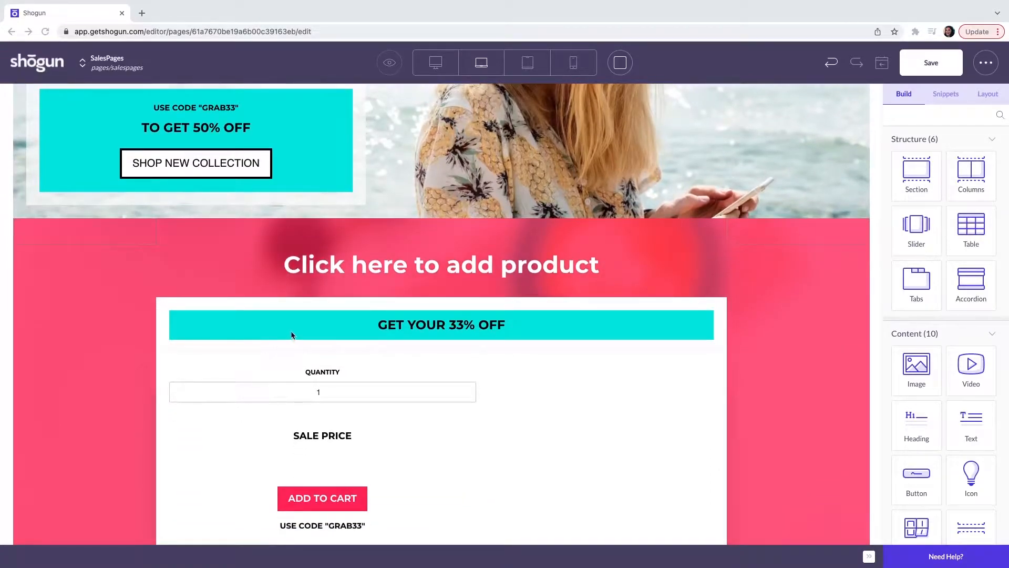
pyautogui.scroll(-3)
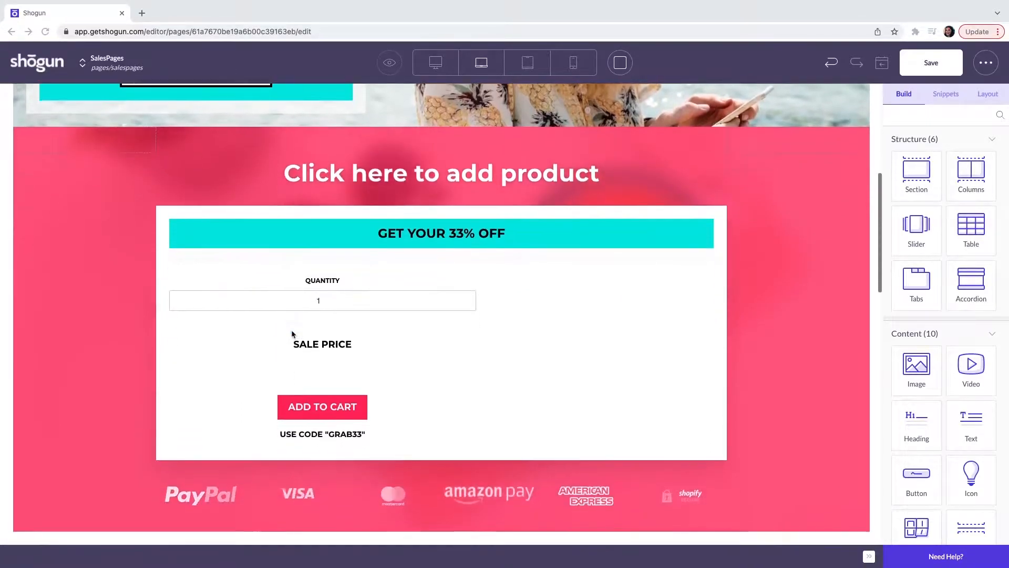
pyautogui.scroll(-3)
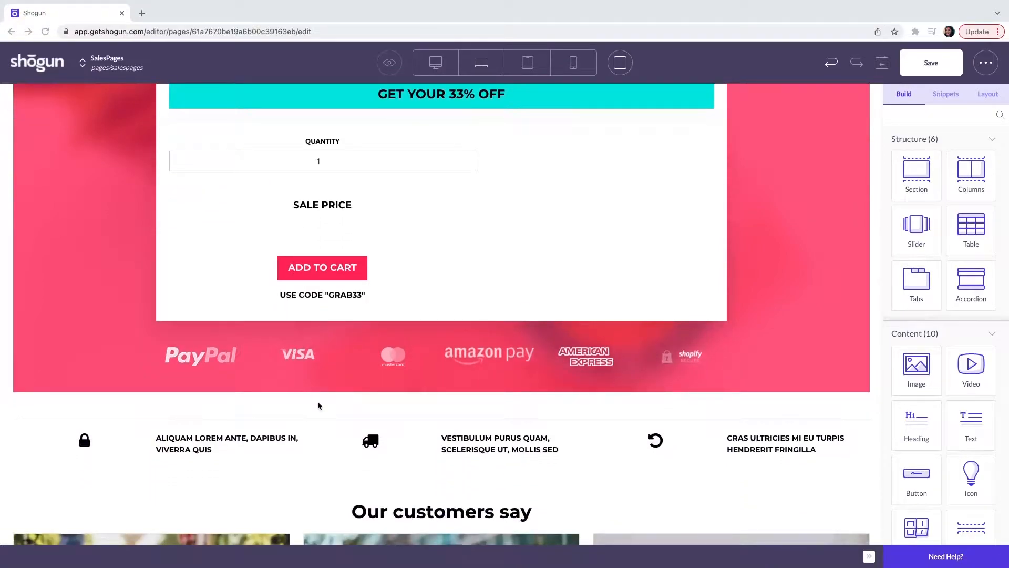
pyautogui.moveTo(322, 396)
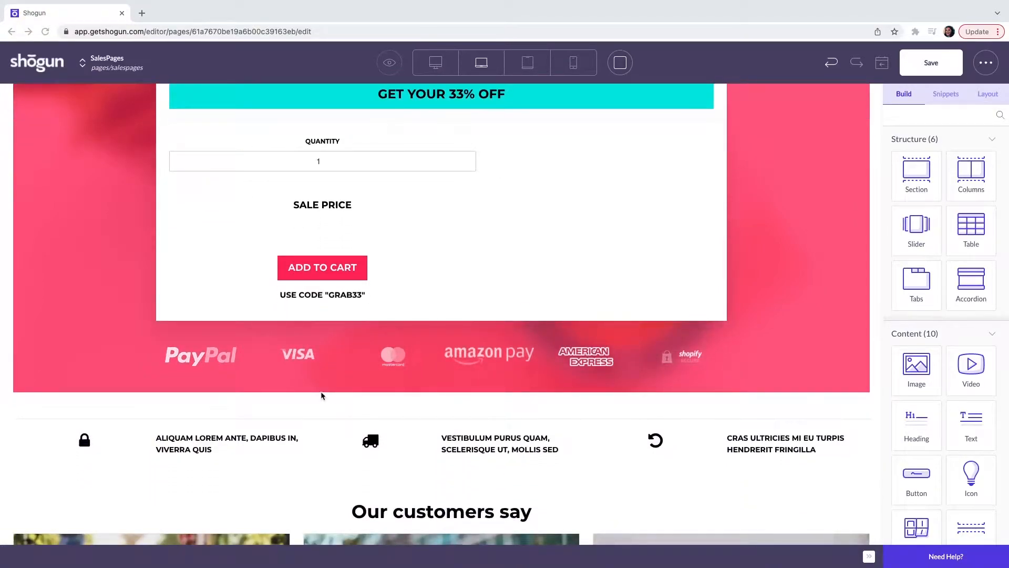
pyautogui.scroll(-3)
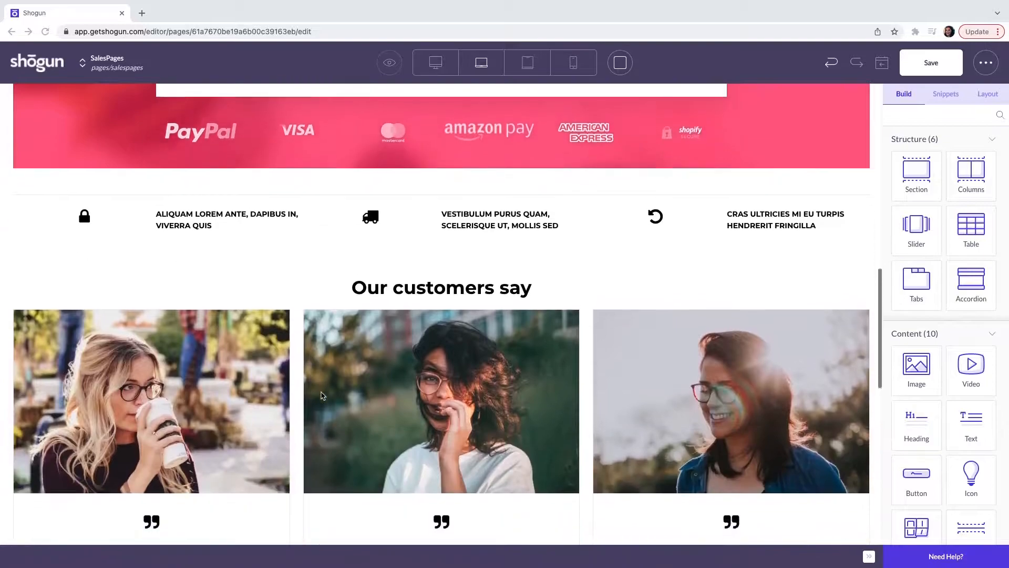
pyautogui.scroll(-3)
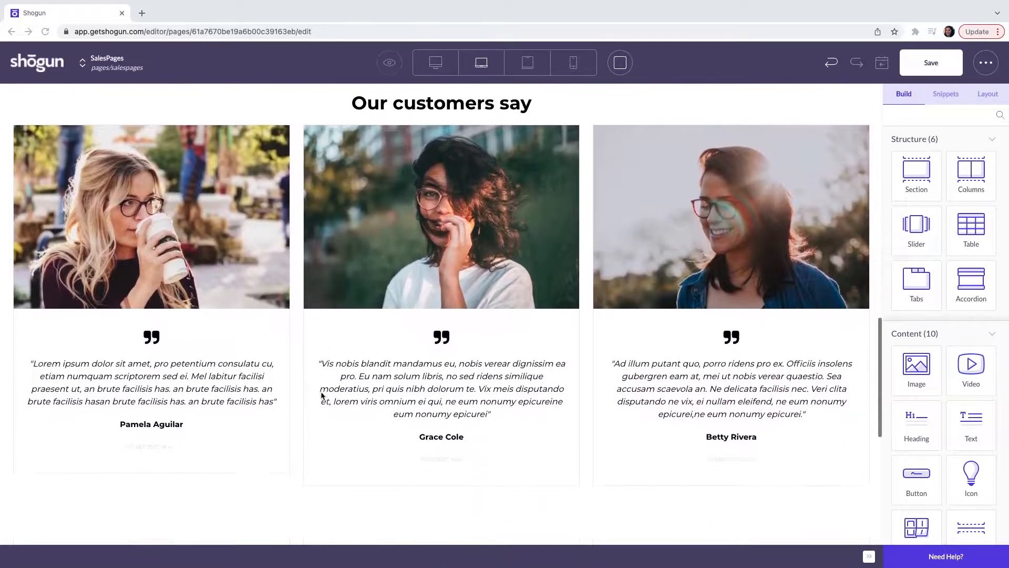
pyautogui.scroll(-3)
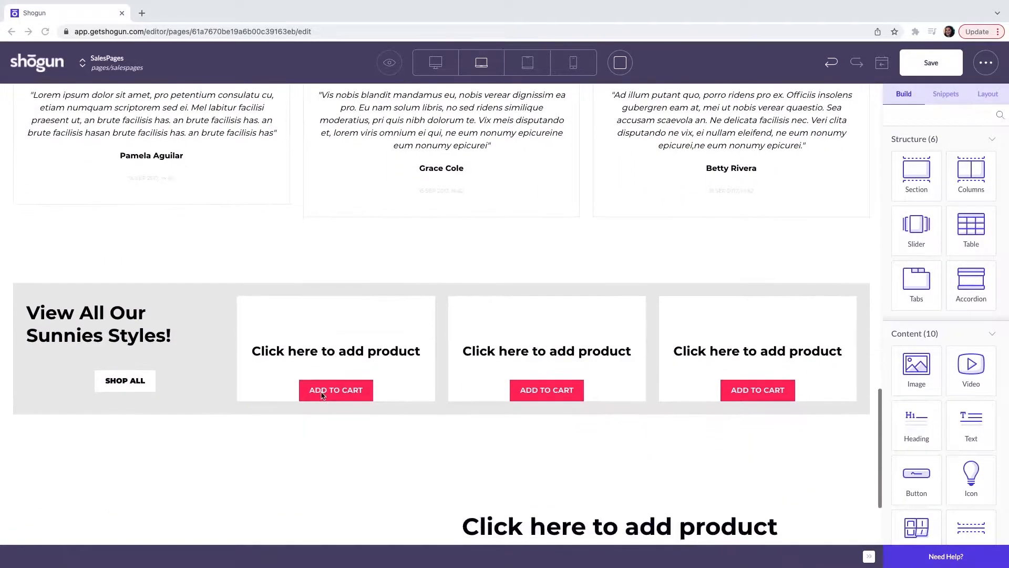
pyautogui.scroll(-3)
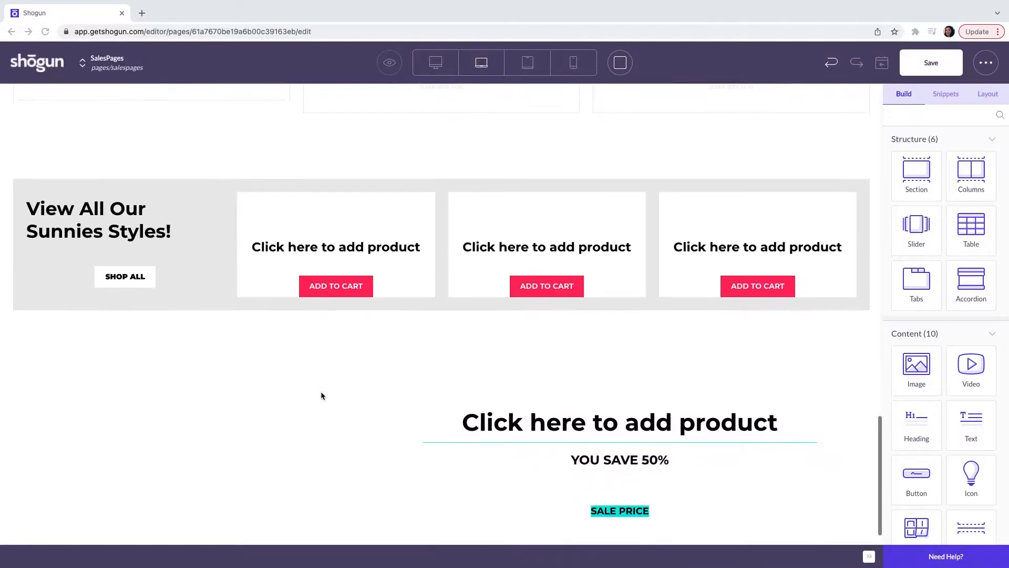
pyautogui.scroll(3)
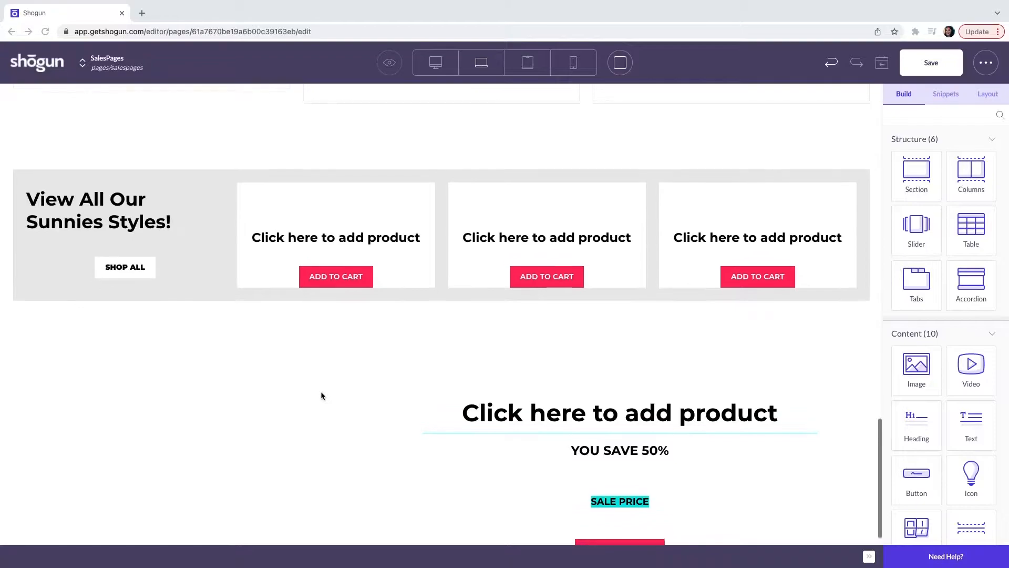
pyautogui.scroll(3)
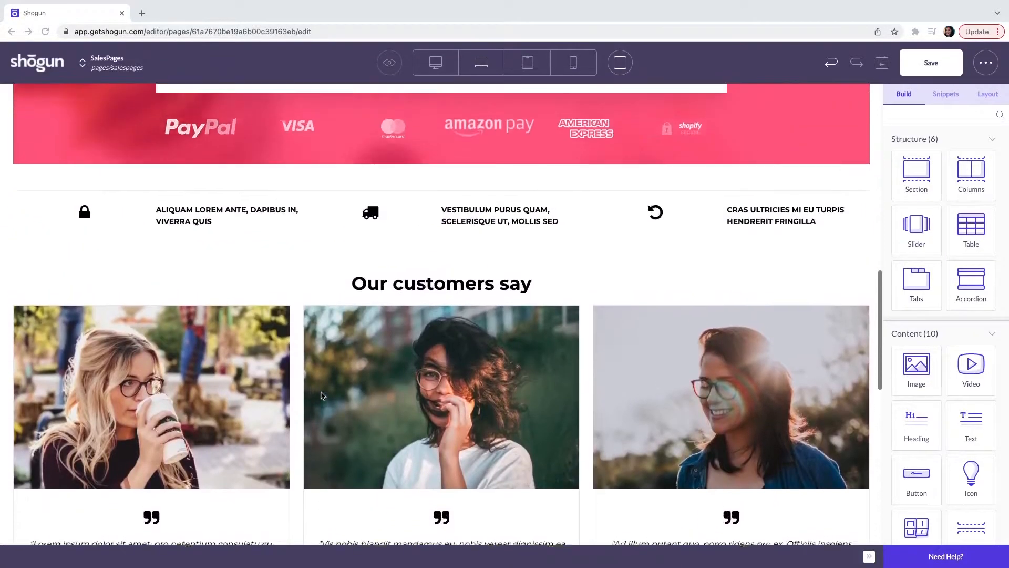
pyautogui.scroll(3)
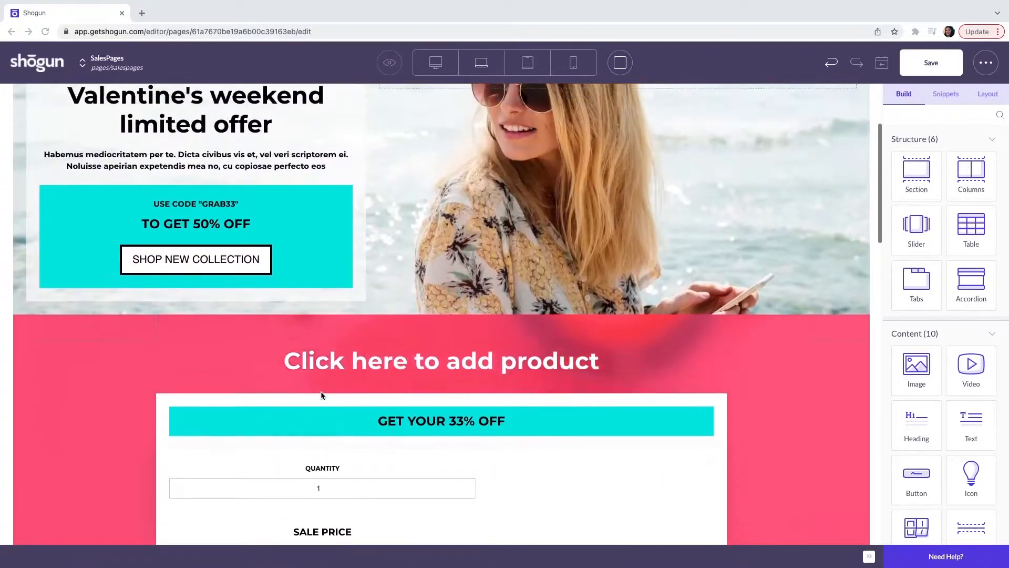
pyautogui.scroll(3)
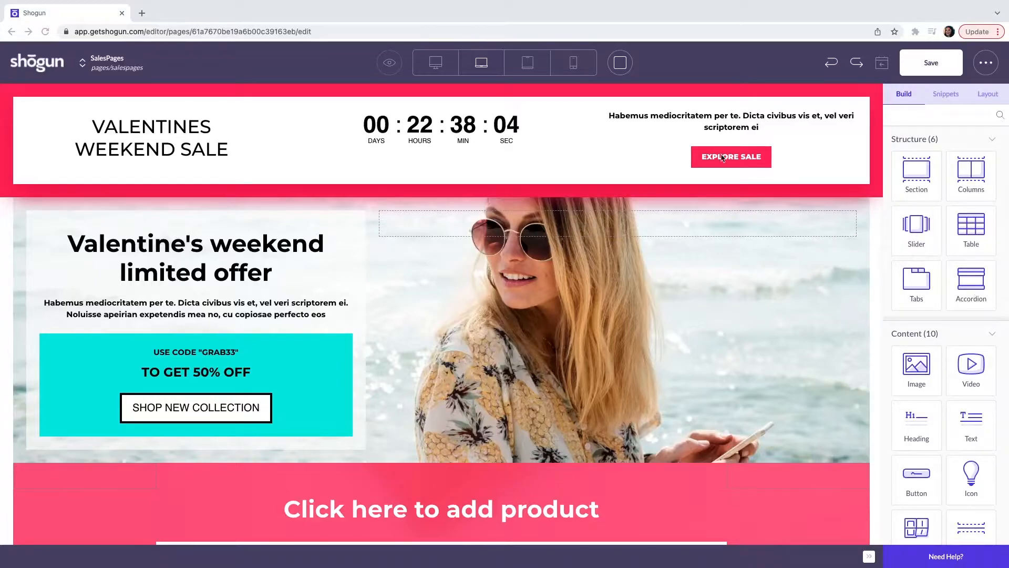
# Set the sale header section's background to the gold saved colour E4BF58 and keep it saved
pyautogui.click(731, 157)
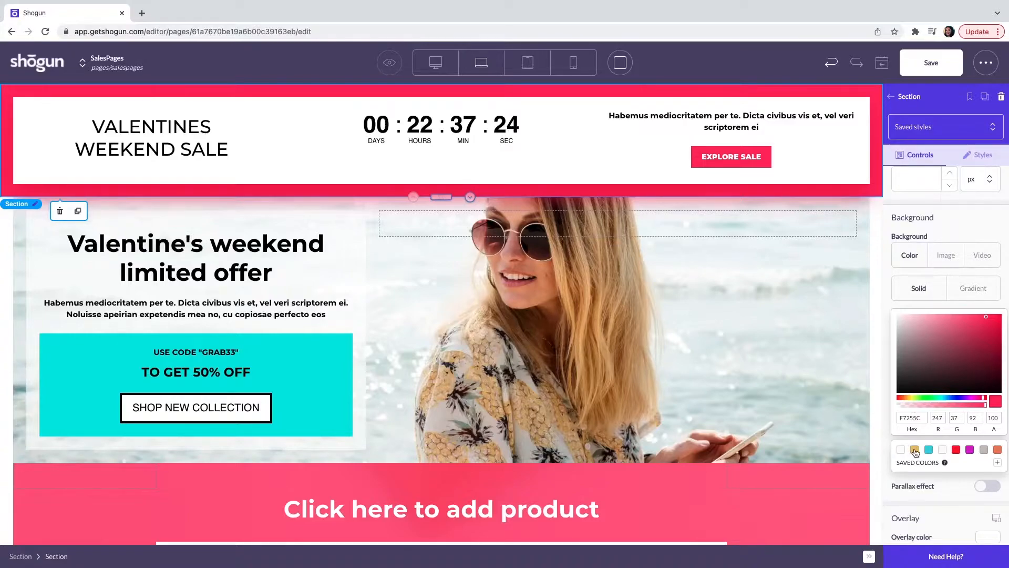
pyautogui.click(914, 449)
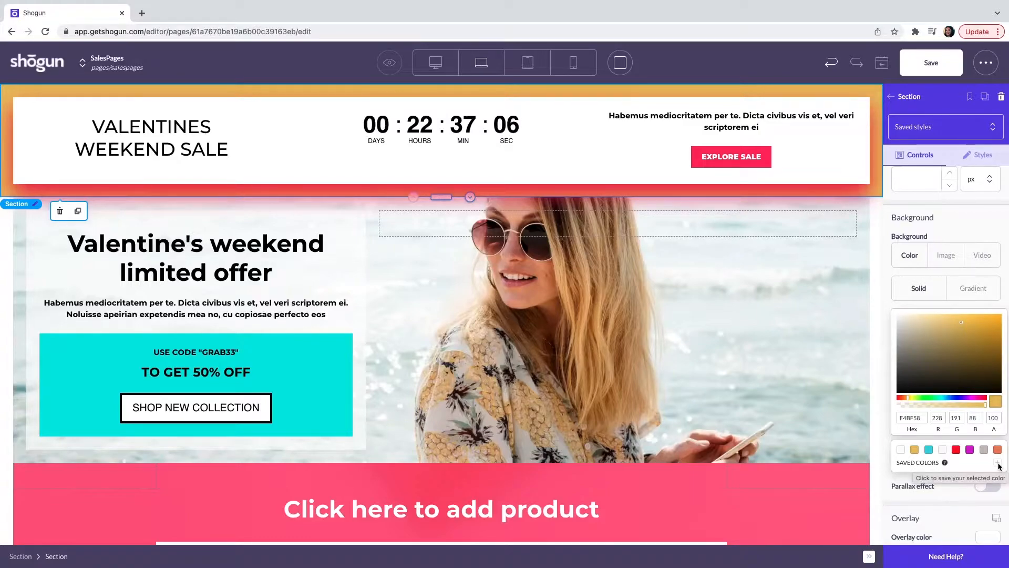
pyautogui.click(731, 122)
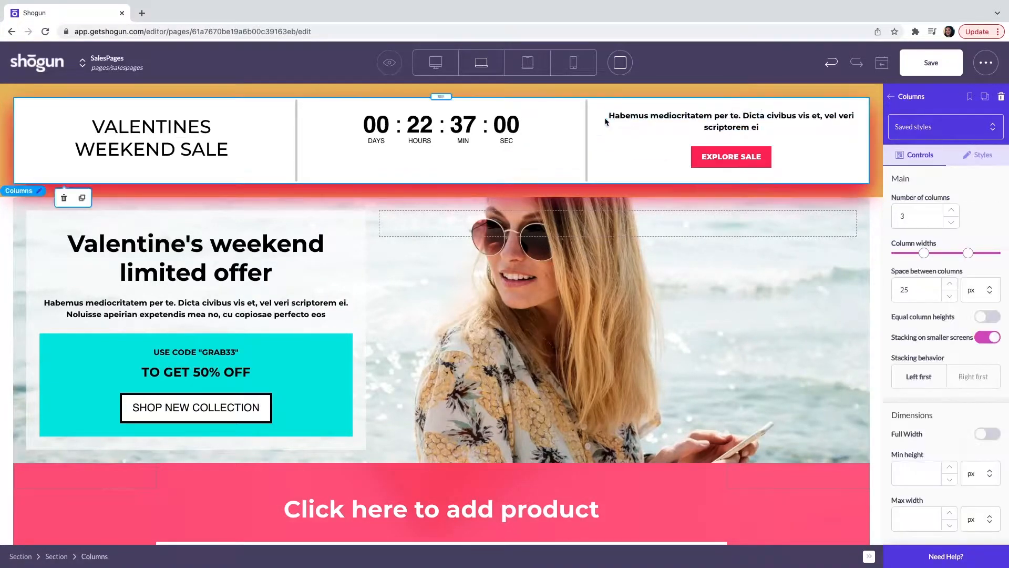
# Make the right-column text read 'Huge discounts across all of our collections', centre-aligned
pyautogui.click(732, 121)
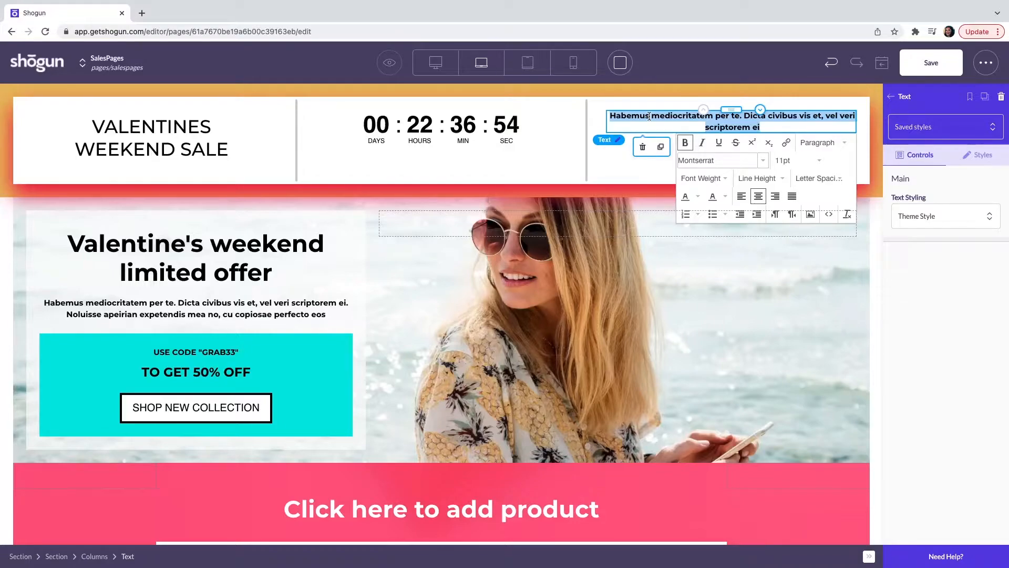
pyautogui.write('Huge discounts across all of our collections')
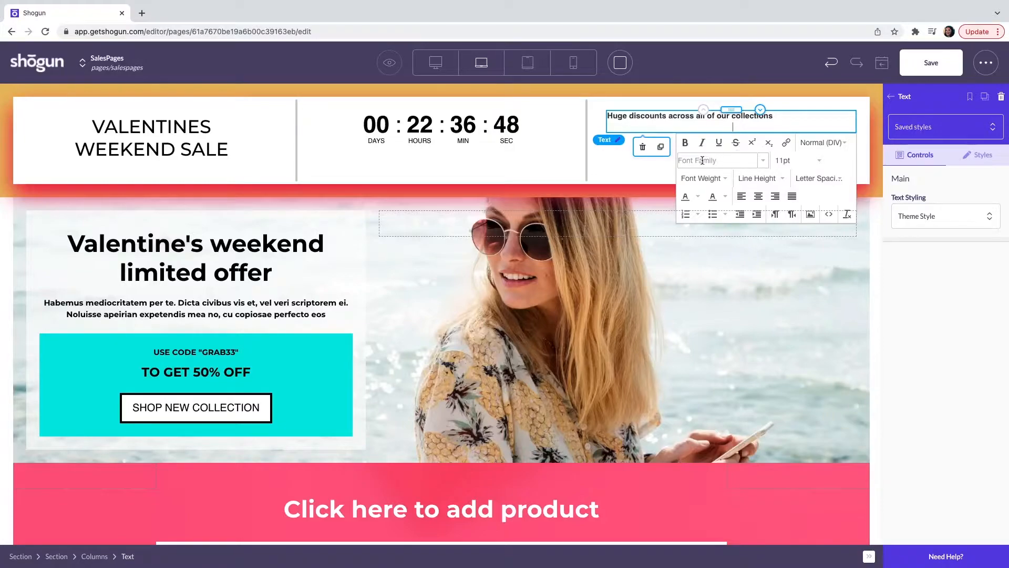
pyautogui.write('op')
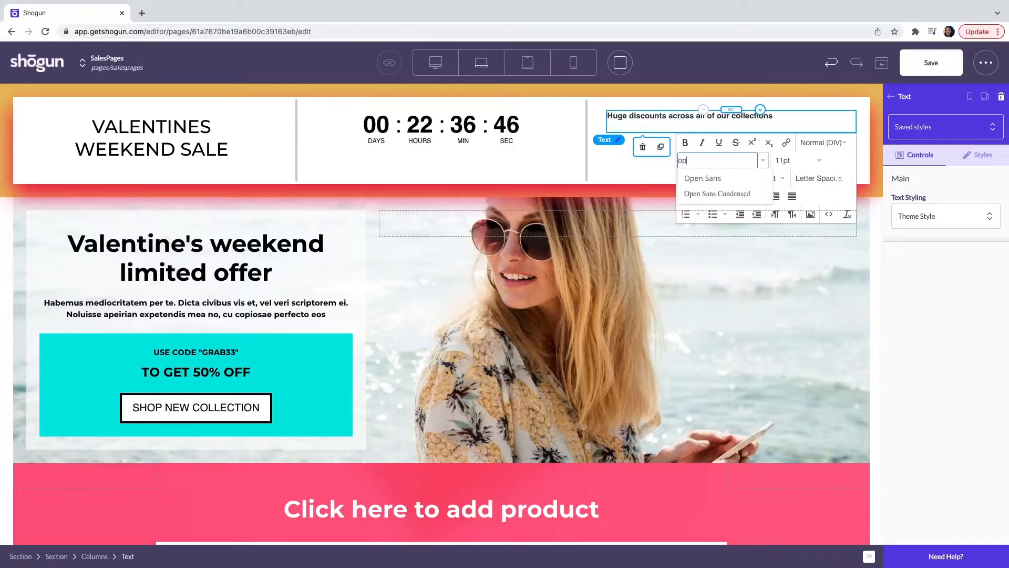
pyautogui.click(702, 179)
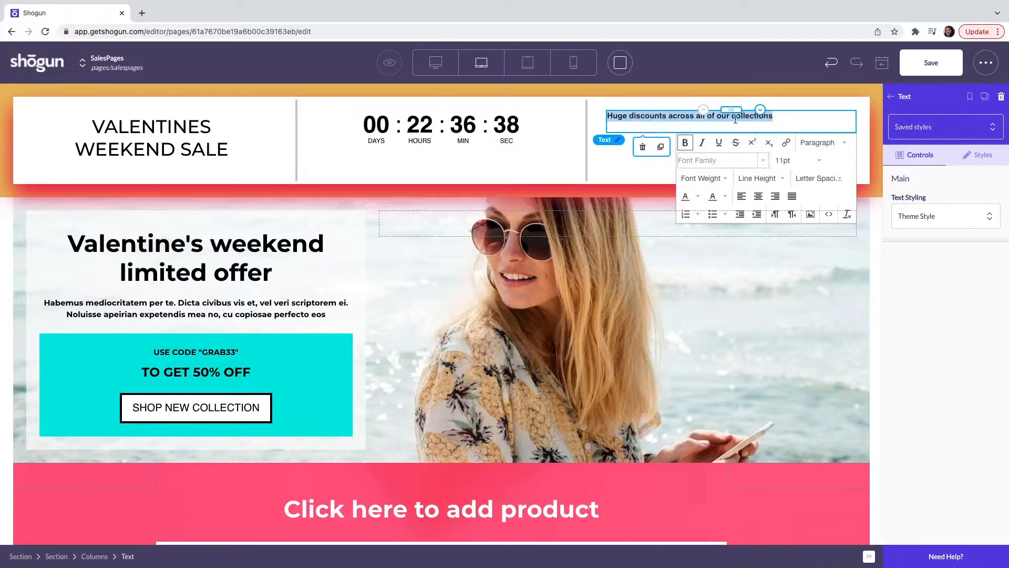
pyautogui.moveTo(760, 197)
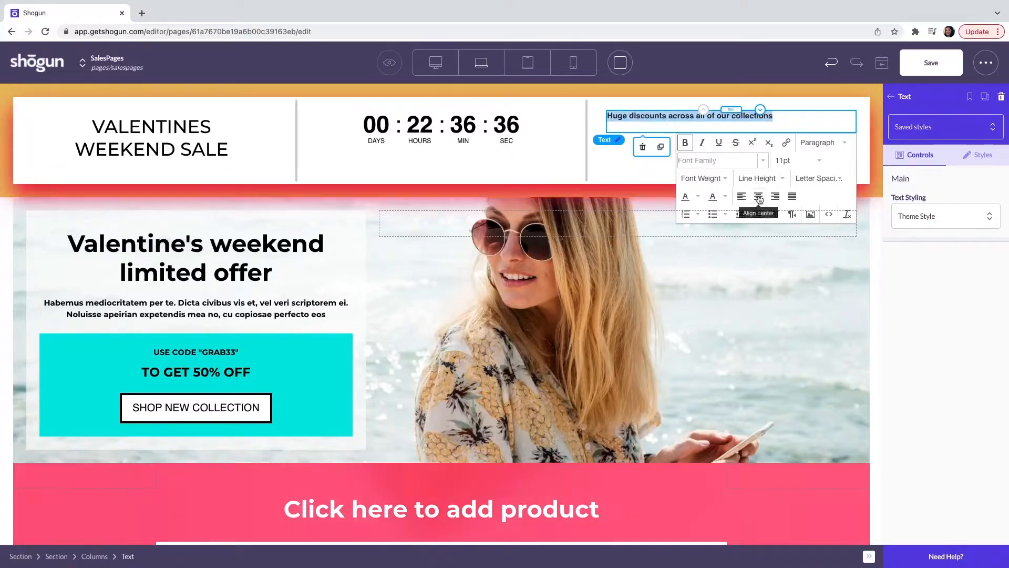
pyautogui.click(758, 196)
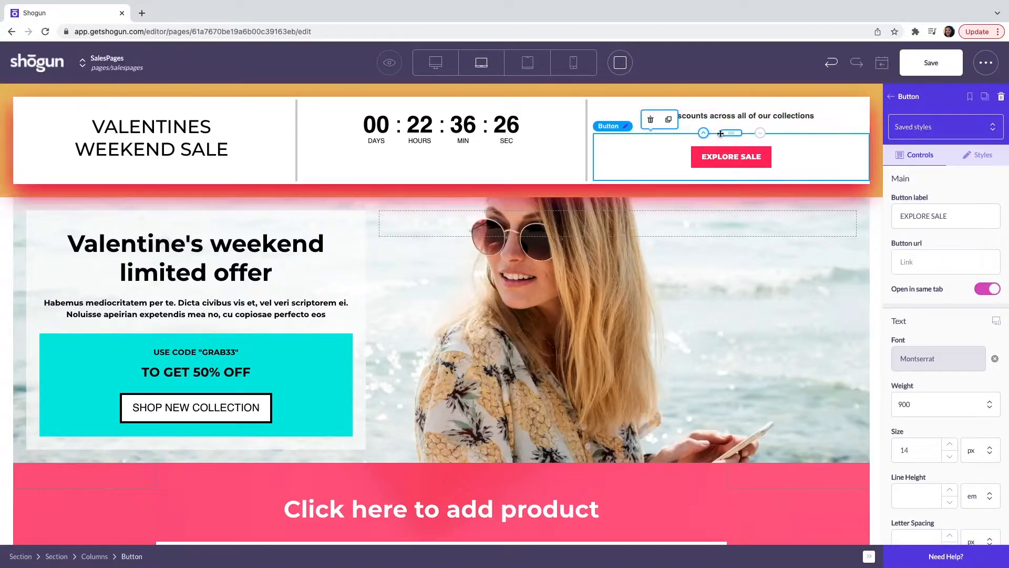
# Select the VALENTINES WEEKEND SALE heading to show its Heading controls
pyautogui.click(746, 116)
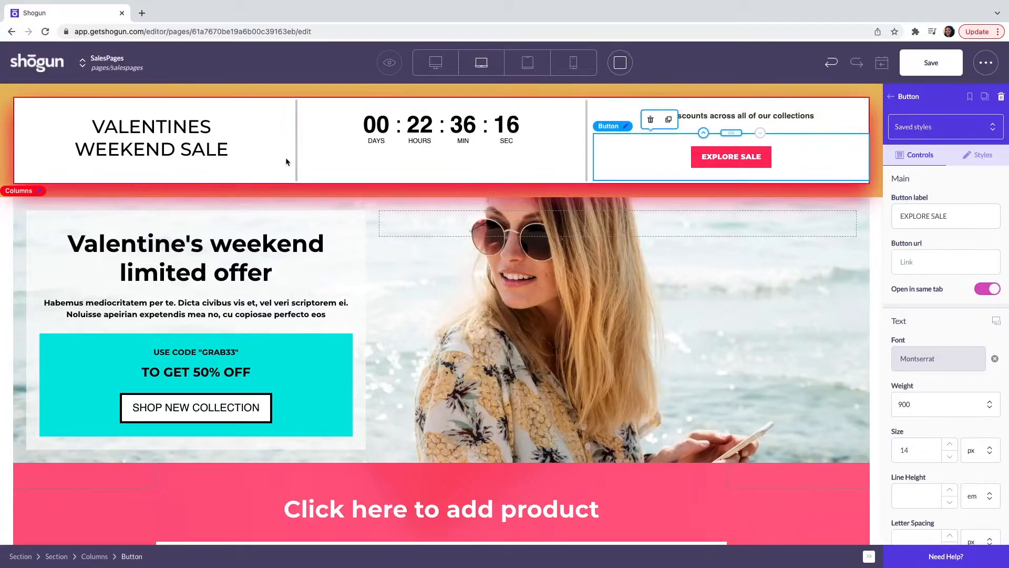
pyautogui.click(151, 138)
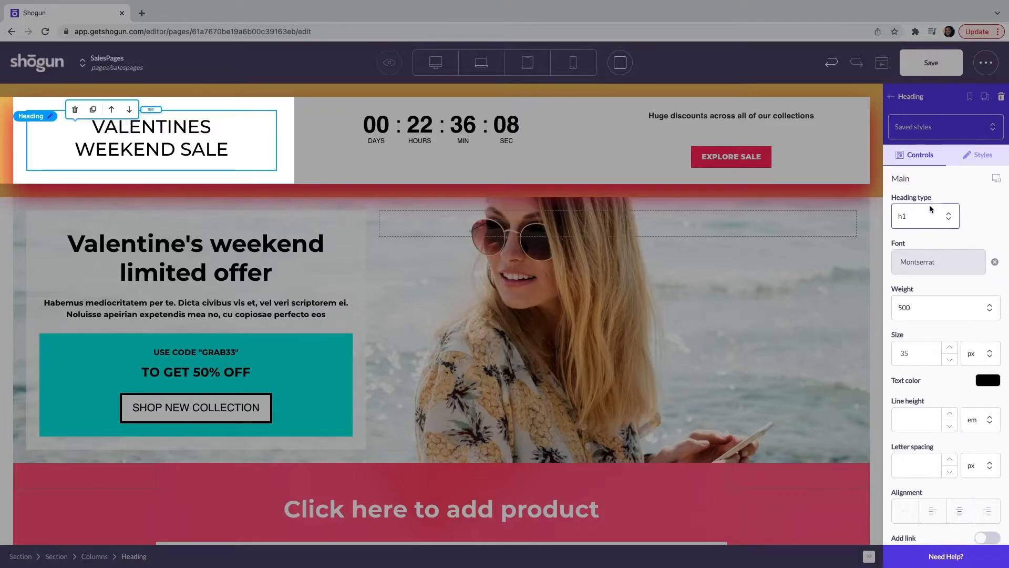
# Keep the heading at h1, set weight 300, and reword it to WEEKEND Flash SALE
pyautogui.click(922, 215)
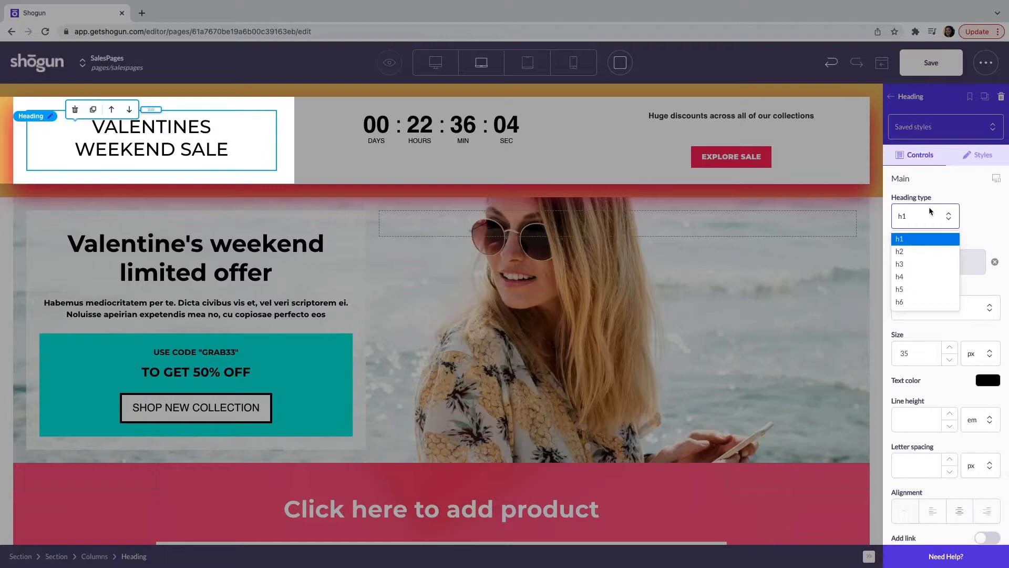
pyautogui.click(900, 238)
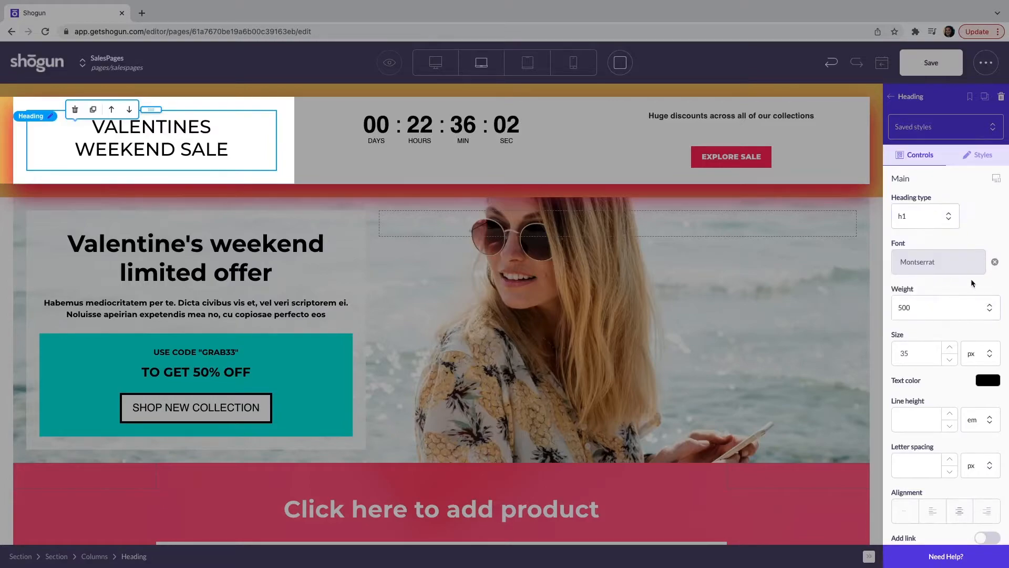
pyautogui.click(944, 307)
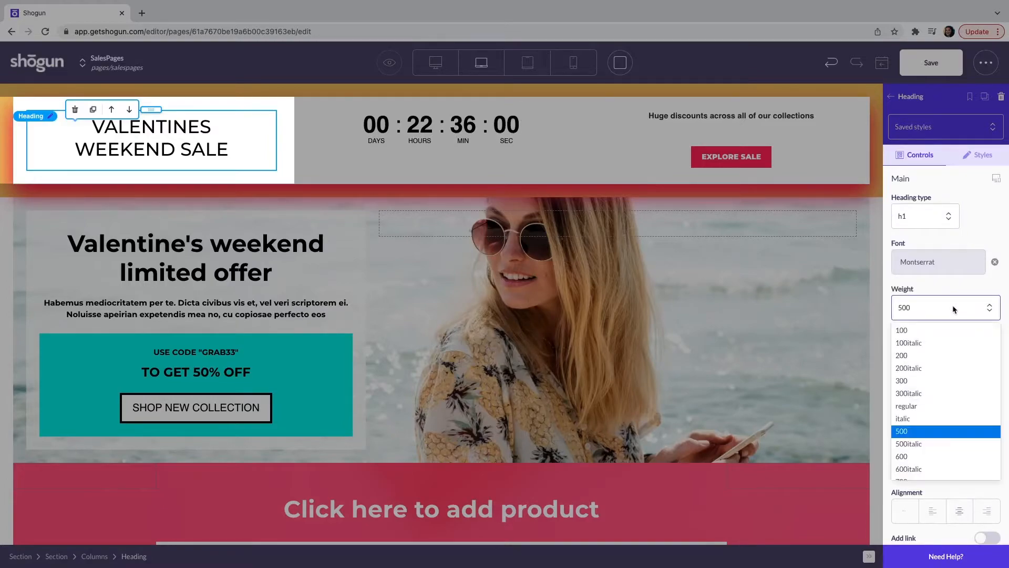
pyautogui.moveTo(930, 381)
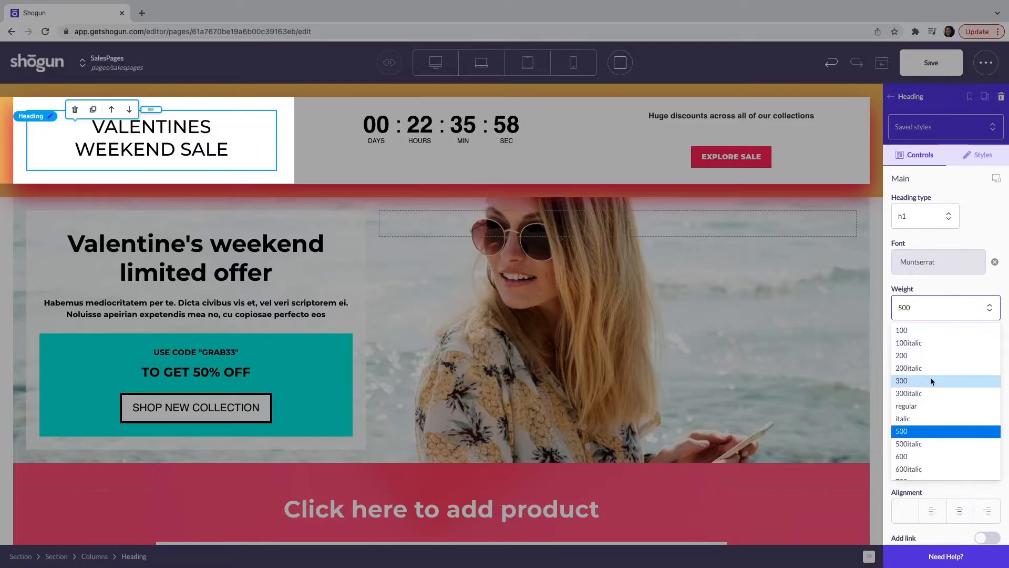
pyautogui.click(903, 380)
pyautogui.write('F')
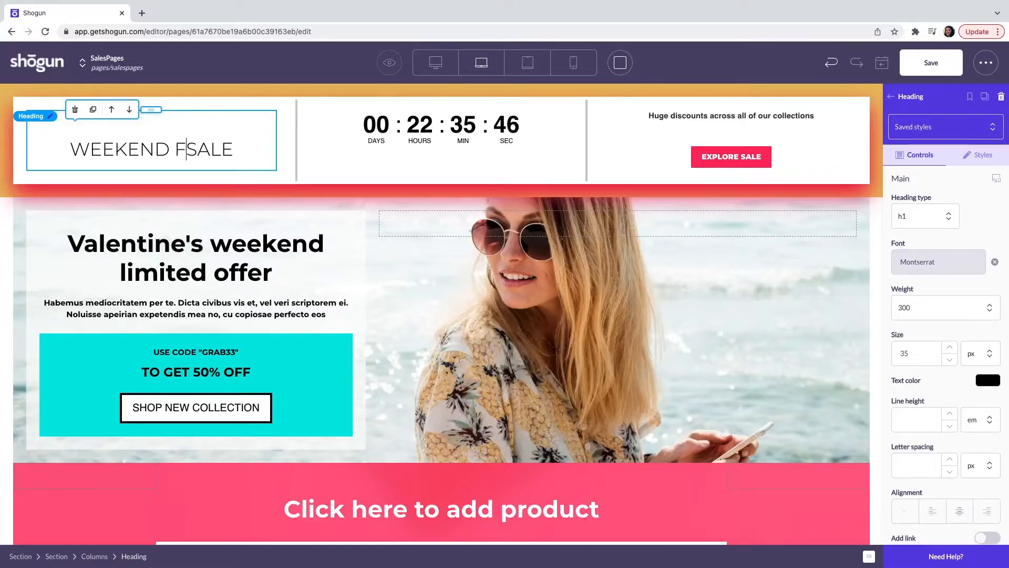
pyautogui.write('lash')
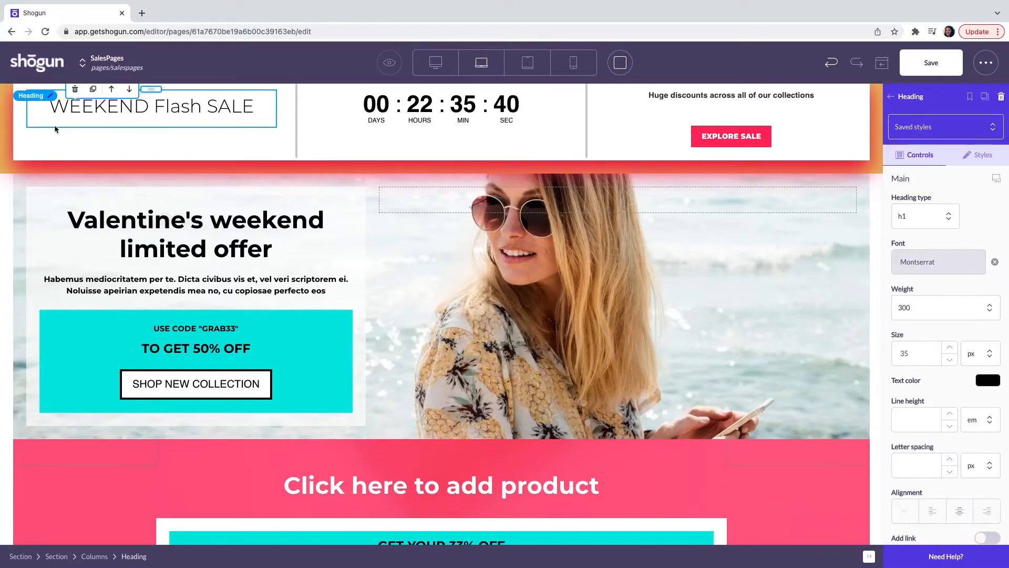
pyautogui.click(132, 142)
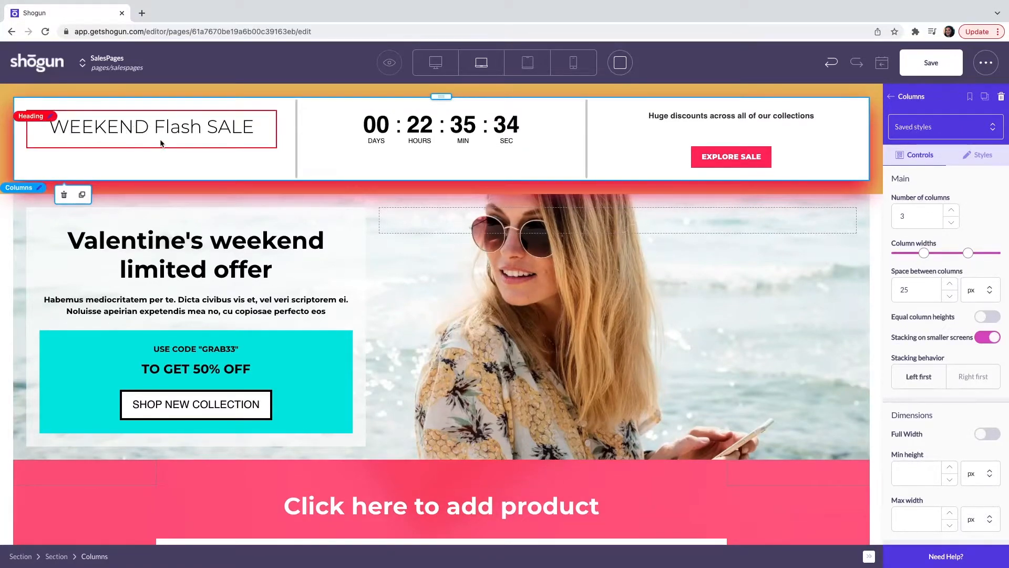
# Select the banner's countdown timer to show its Countdown controls
pyautogui.click(418, 128)
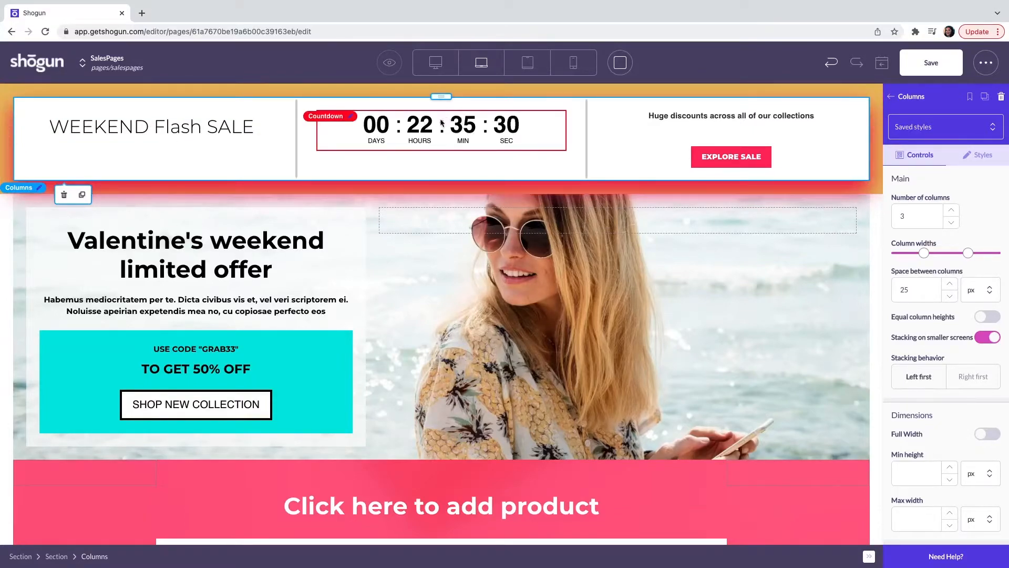
pyautogui.click(441, 128)
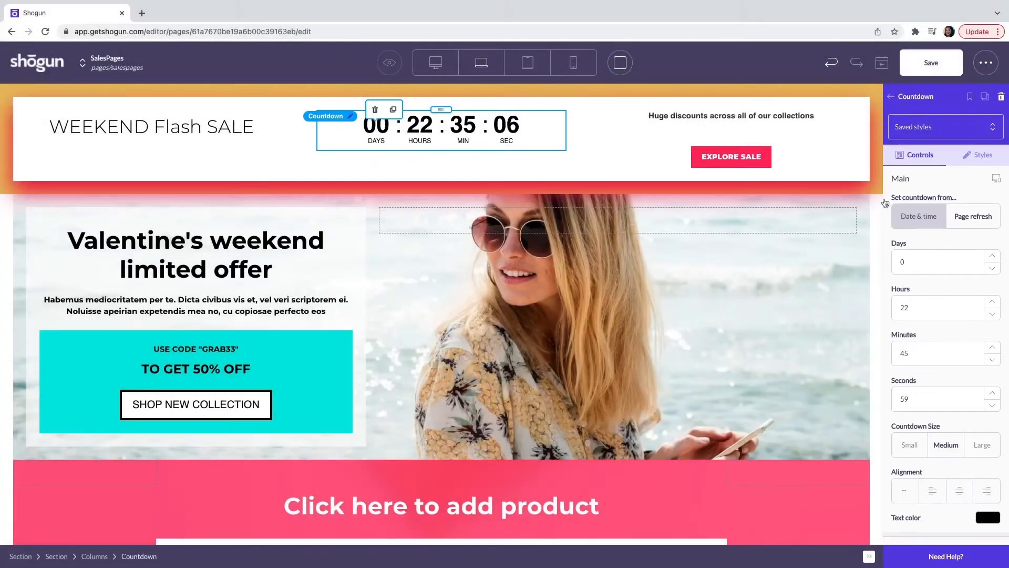
# Set the countdown to run from page refresh, then move on to the finished Sales page
pyautogui.click(732, 156)
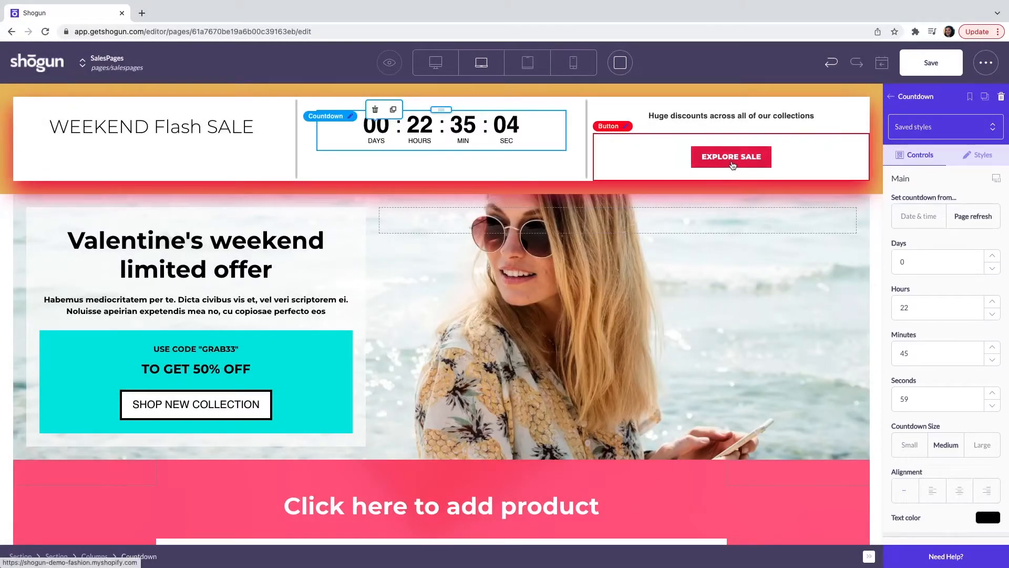
pyautogui.click(731, 157)
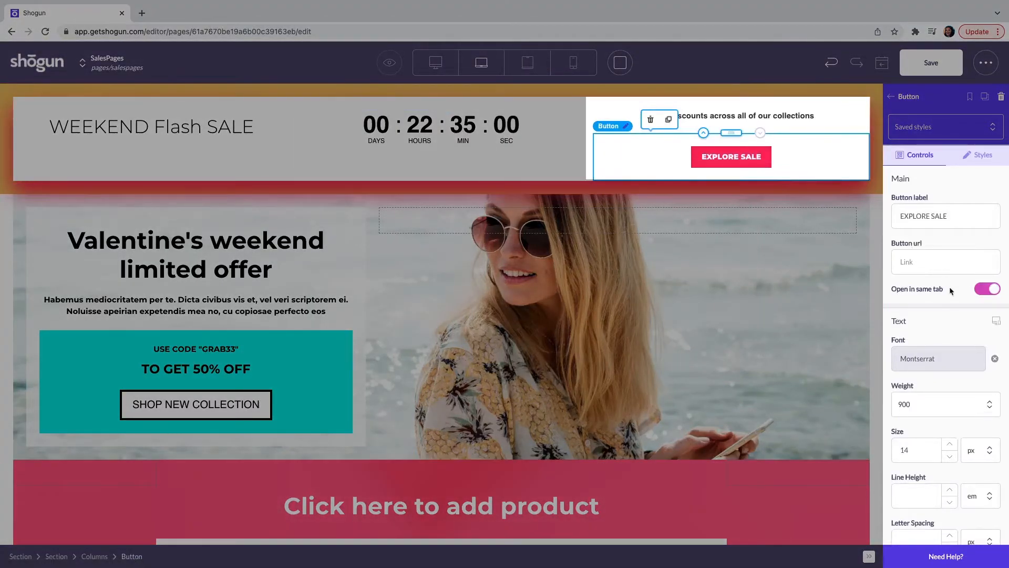
pyautogui.scroll(-3)
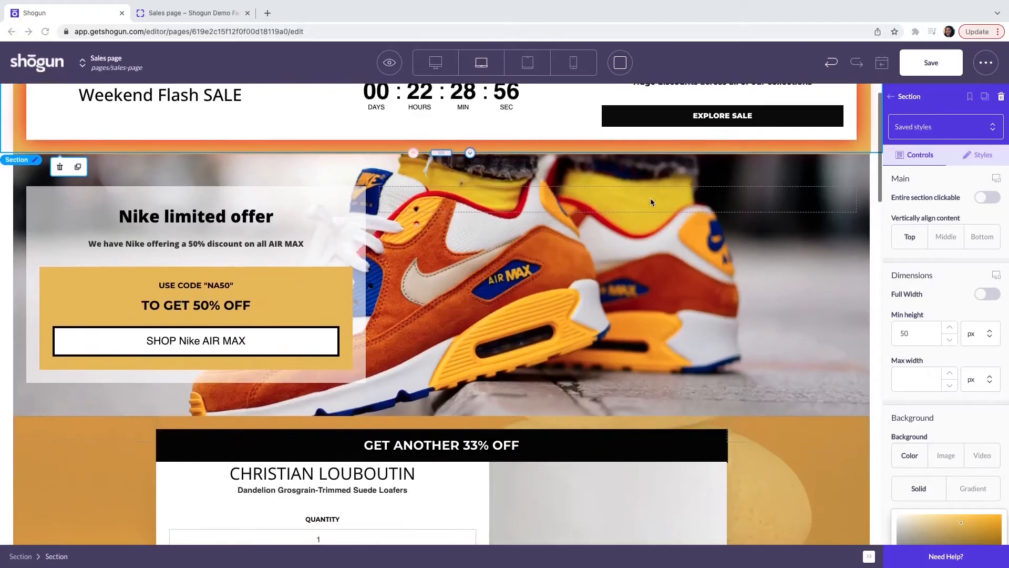
pyautogui.scroll(-3)
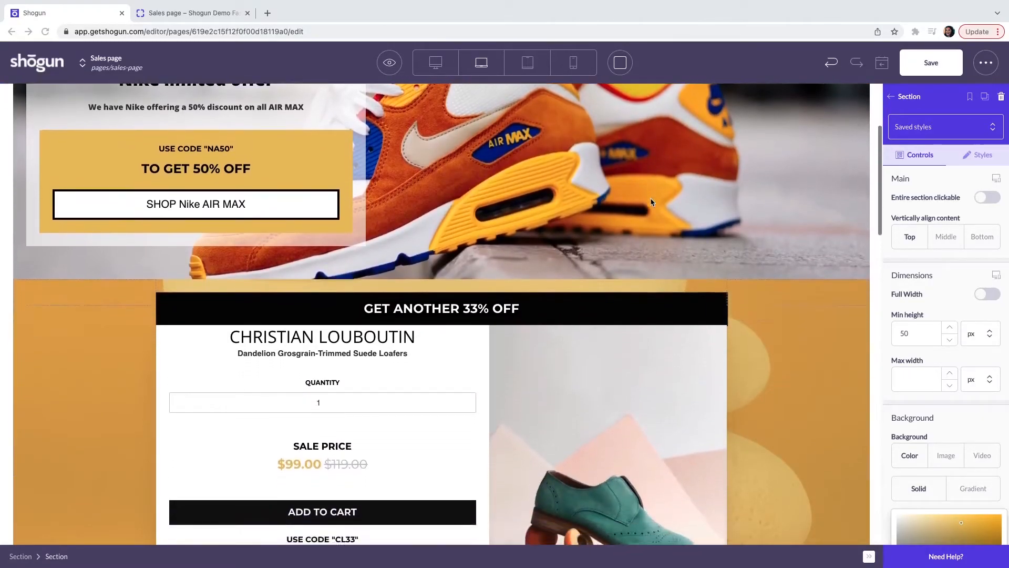
pyautogui.scroll(-3)
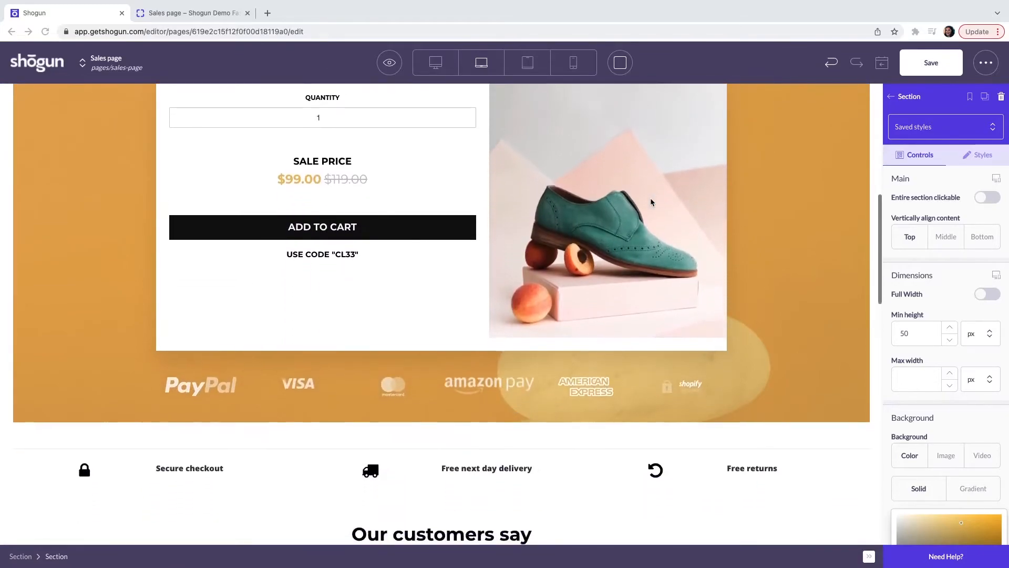
pyautogui.scroll(-3)
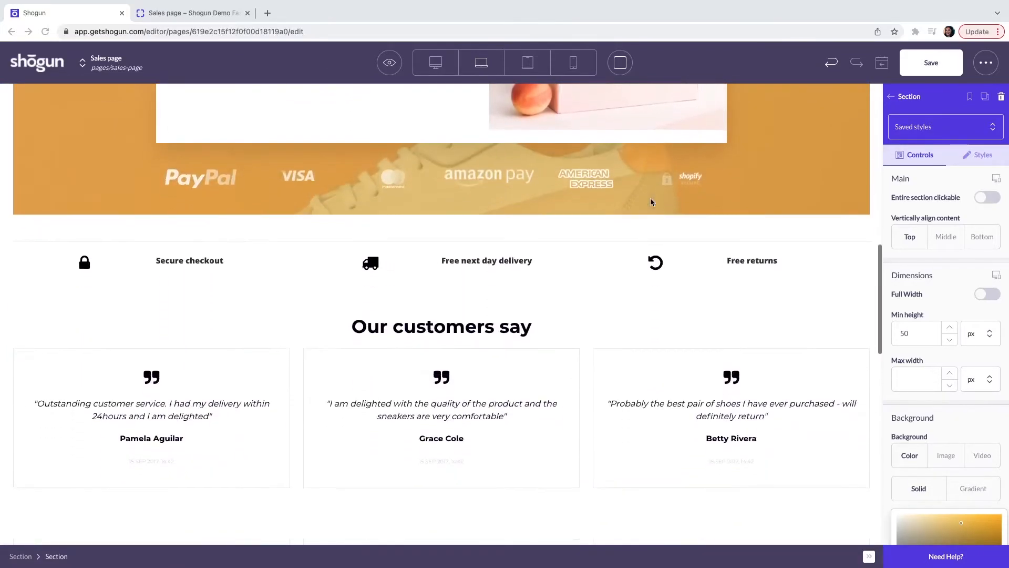
pyautogui.scroll(-3)
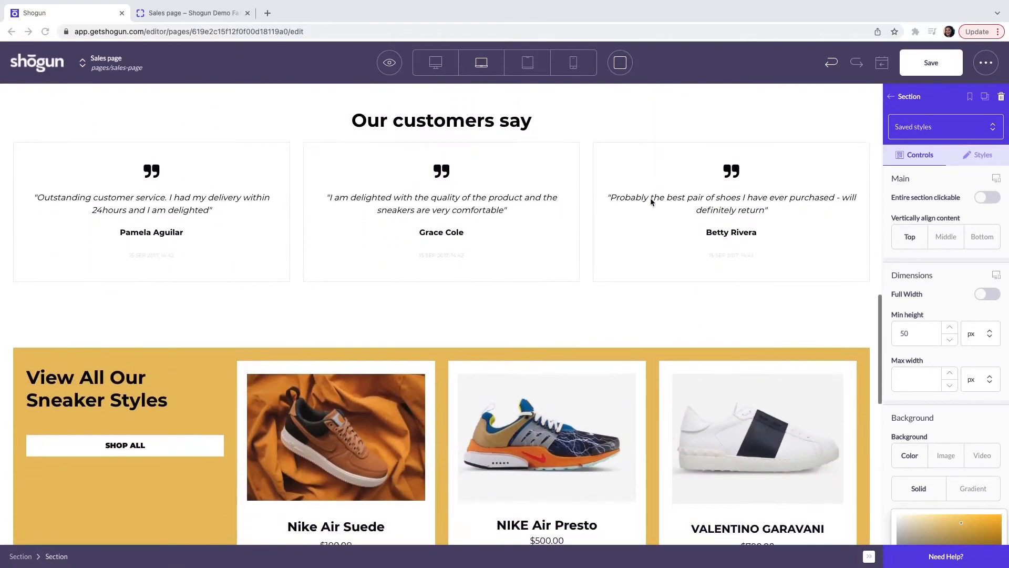
pyautogui.scroll(-3)
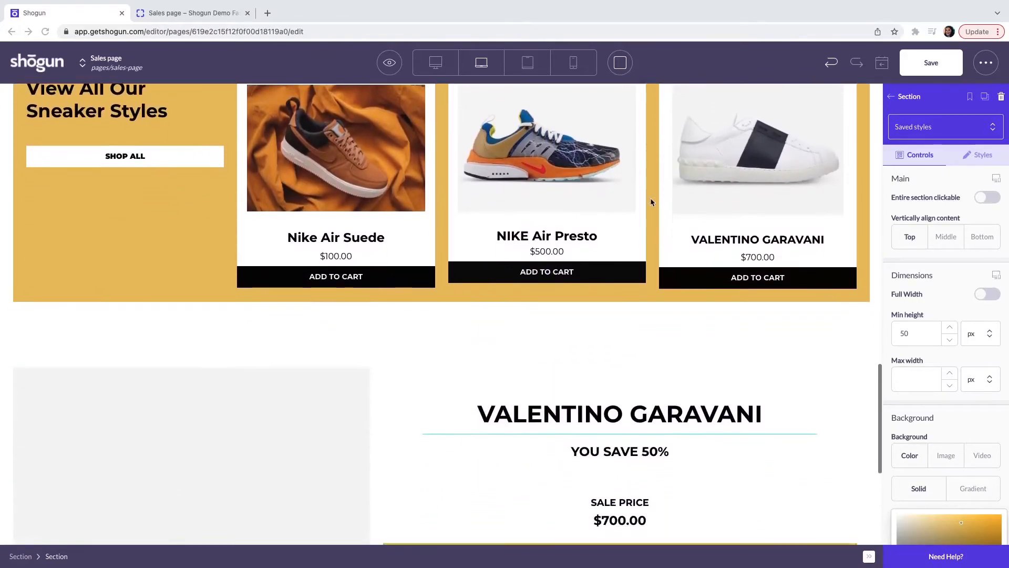
pyautogui.scroll(-3)
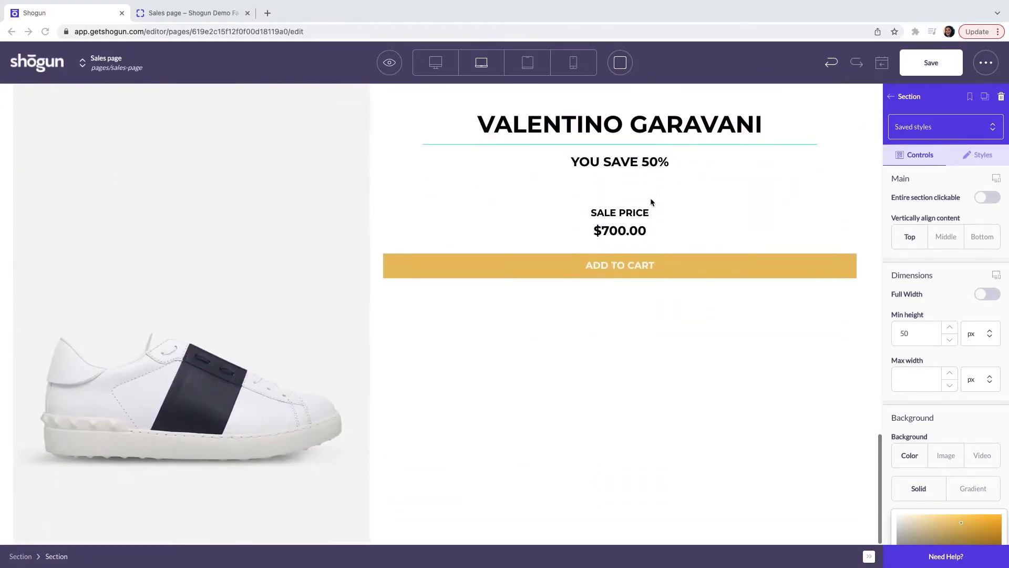
pyautogui.scroll(3)
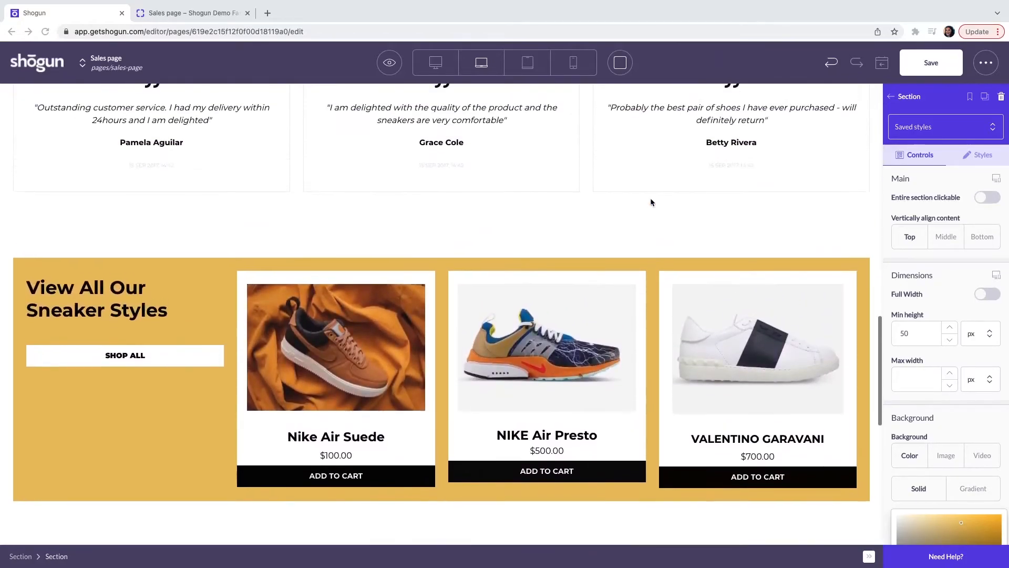
pyautogui.scroll(3)
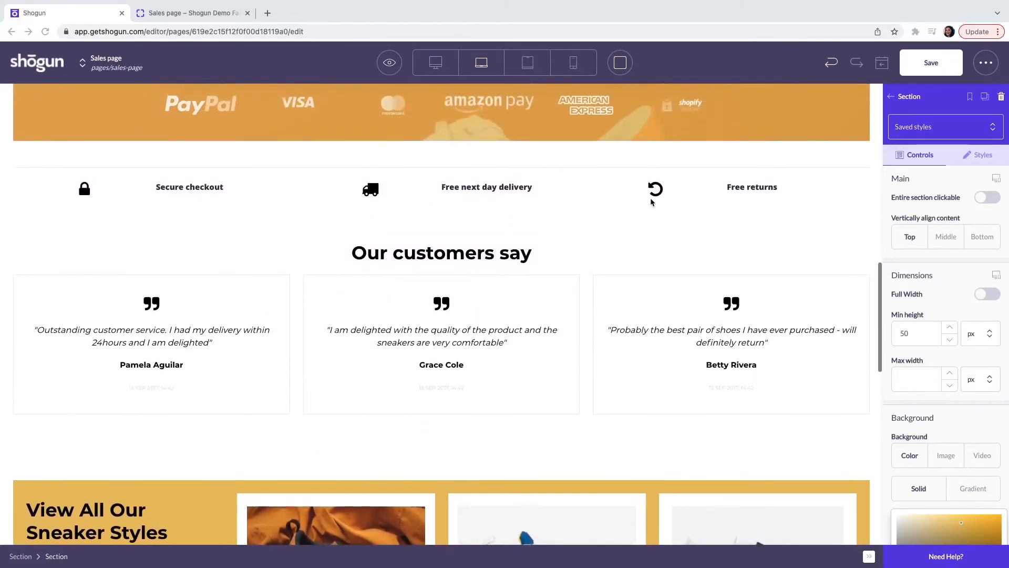
pyautogui.scroll(3)
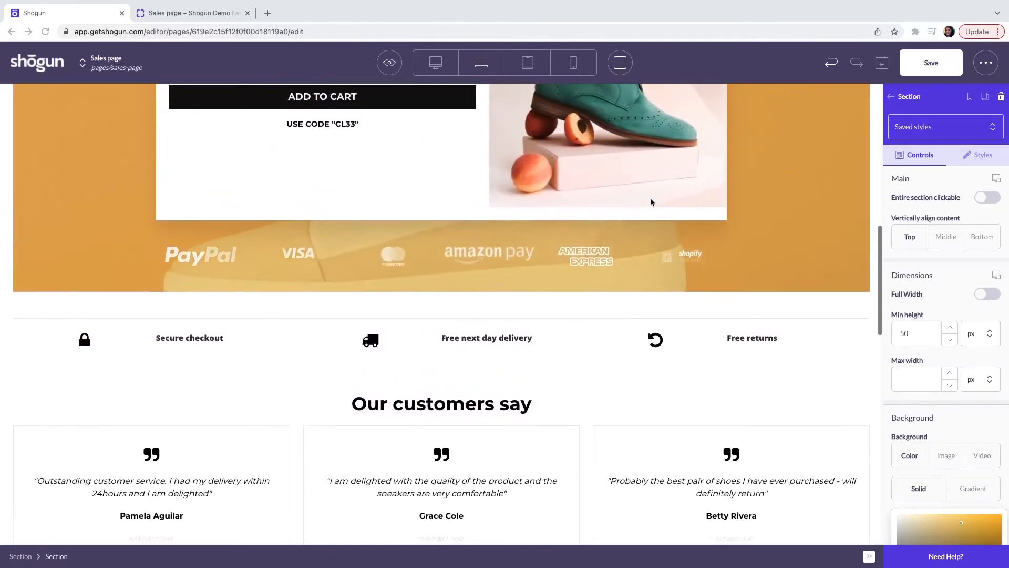
pyautogui.scroll(3)
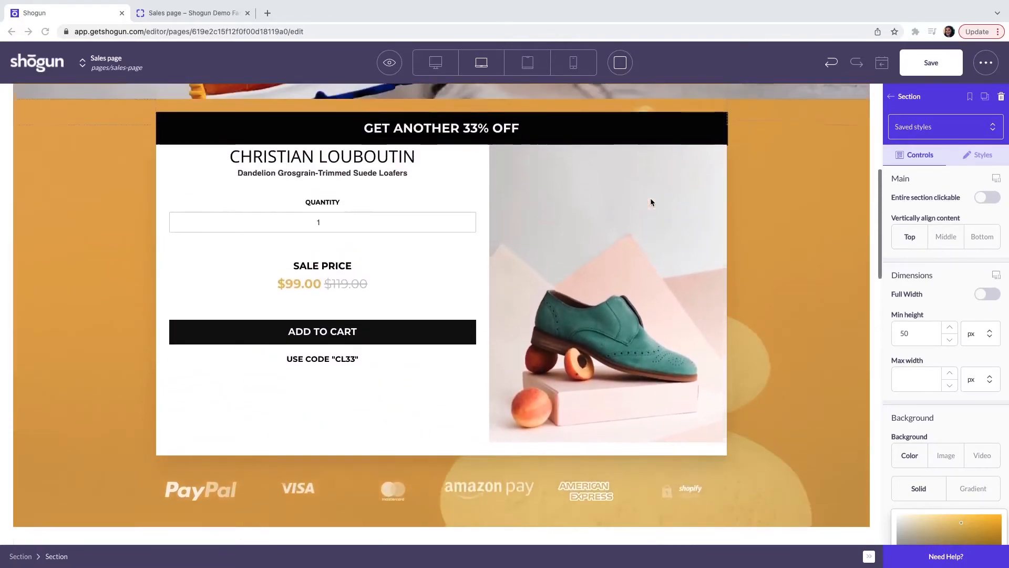
pyautogui.scroll(3)
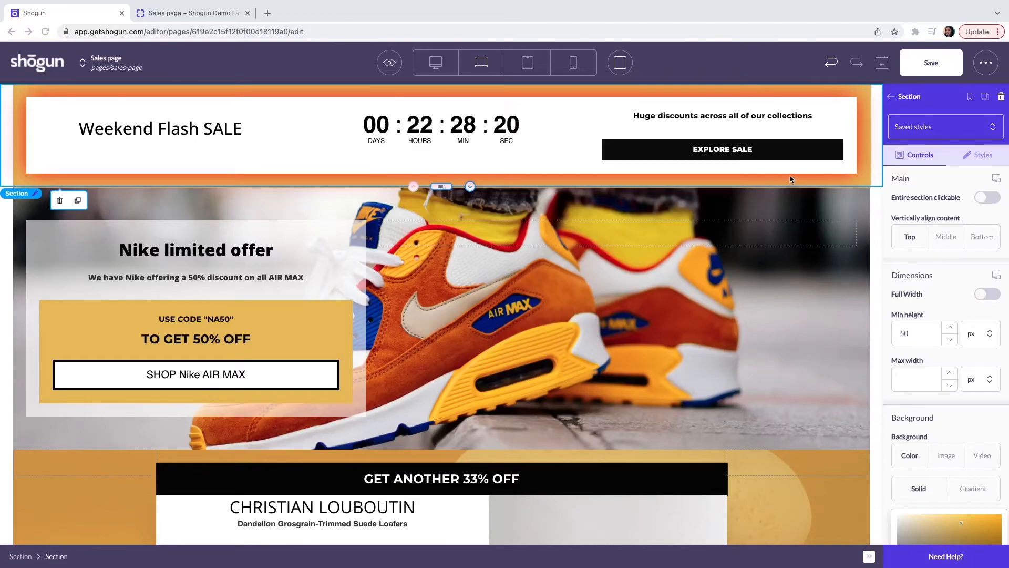
pyautogui.moveTo(938, 71)
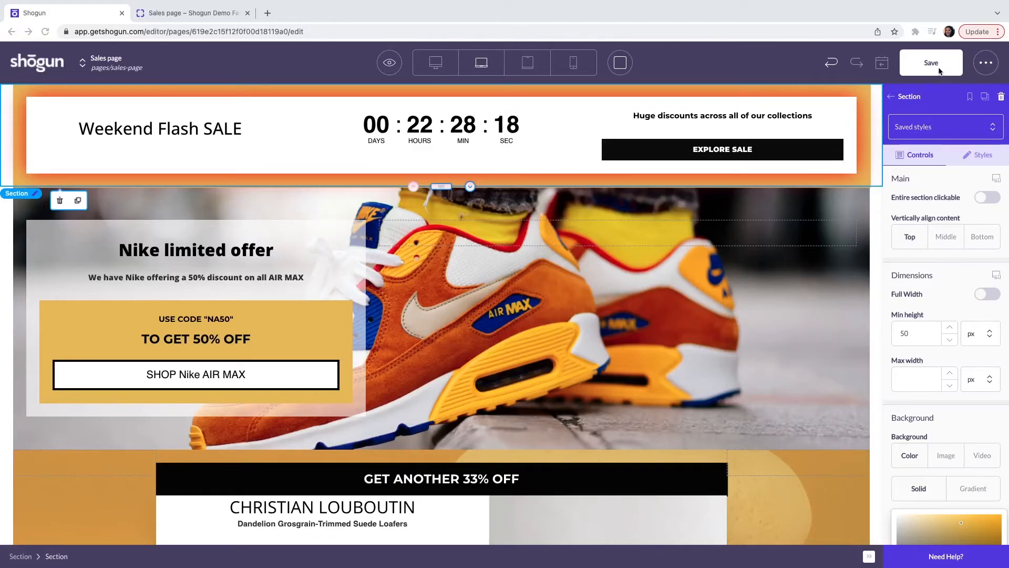
# Save the Sales page and dismiss the 'Page updated' notice
pyautogui.click(930, 62)
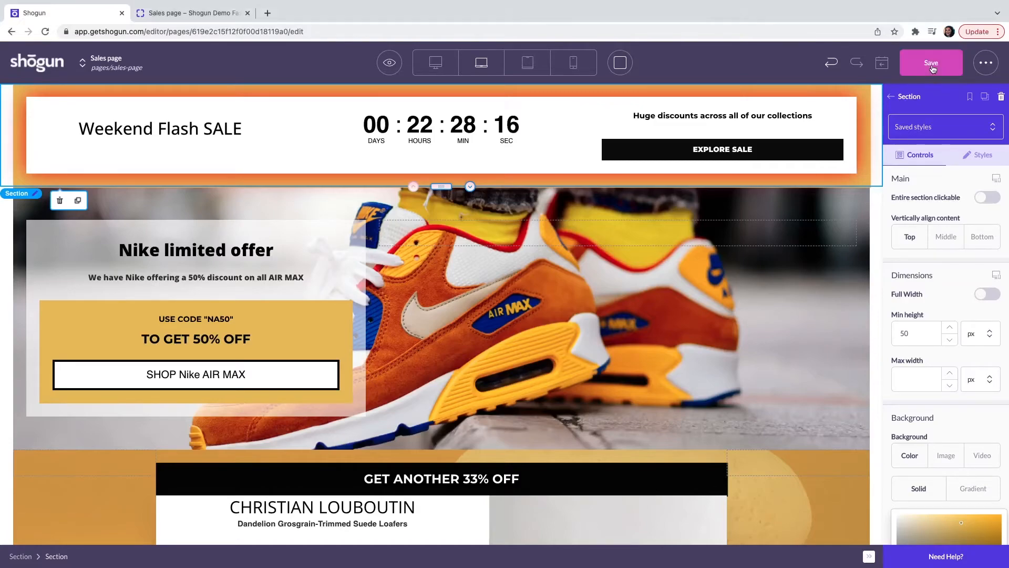
pyautogui.click(930, 62)
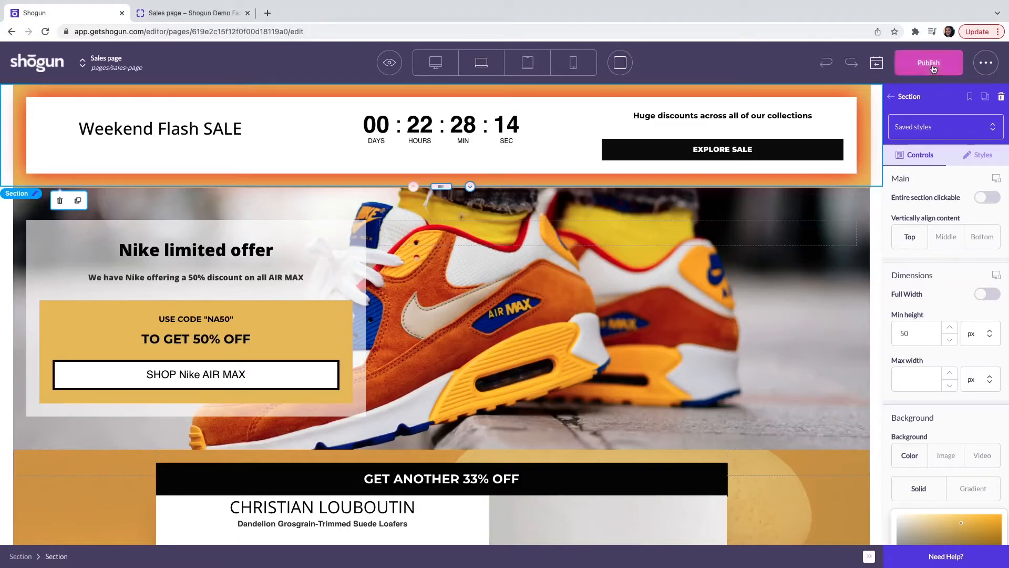
pyautogui.click(929, 62)
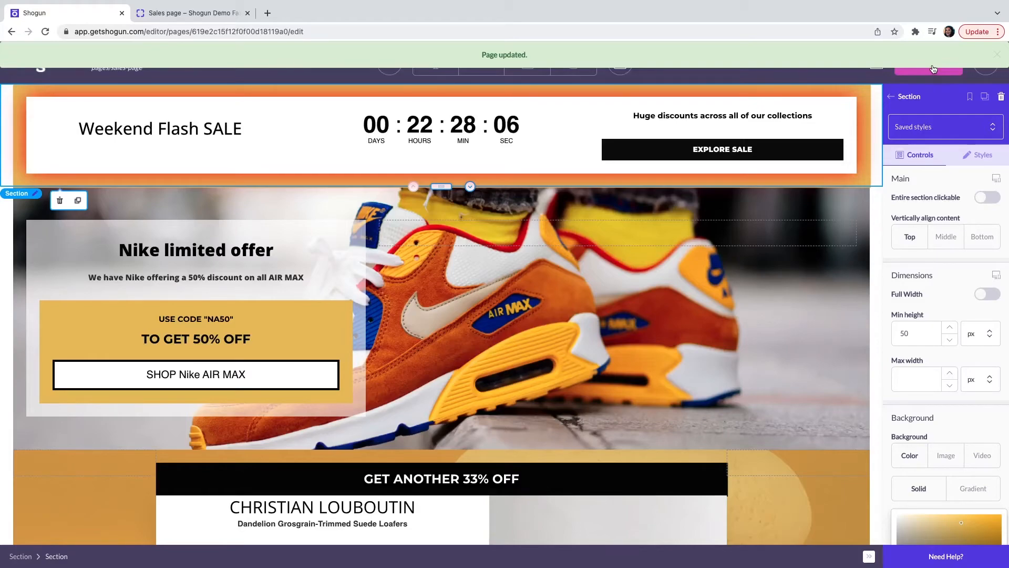
pyautogui.click(441, 127)
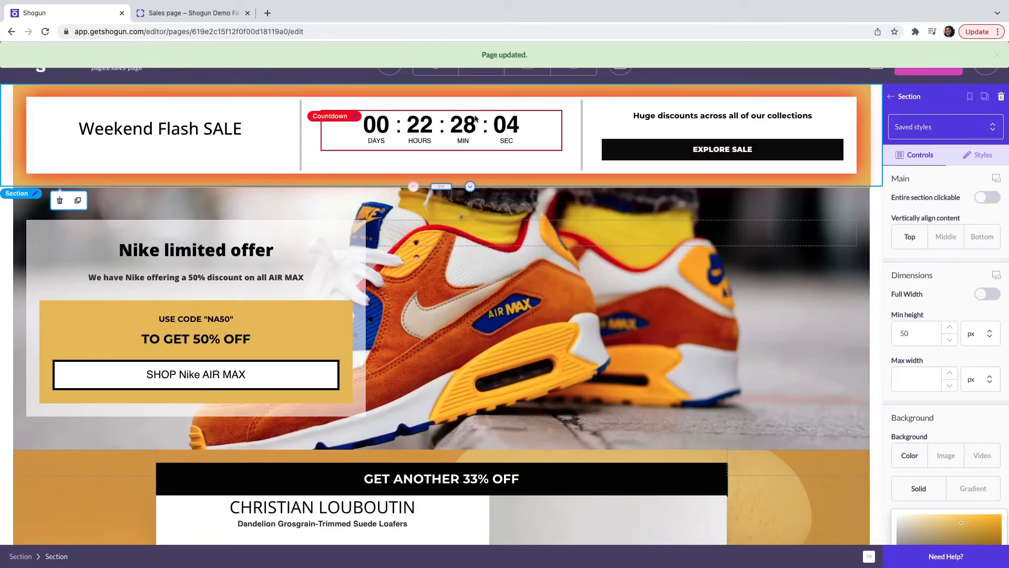
pyautogui.click(389, 62)
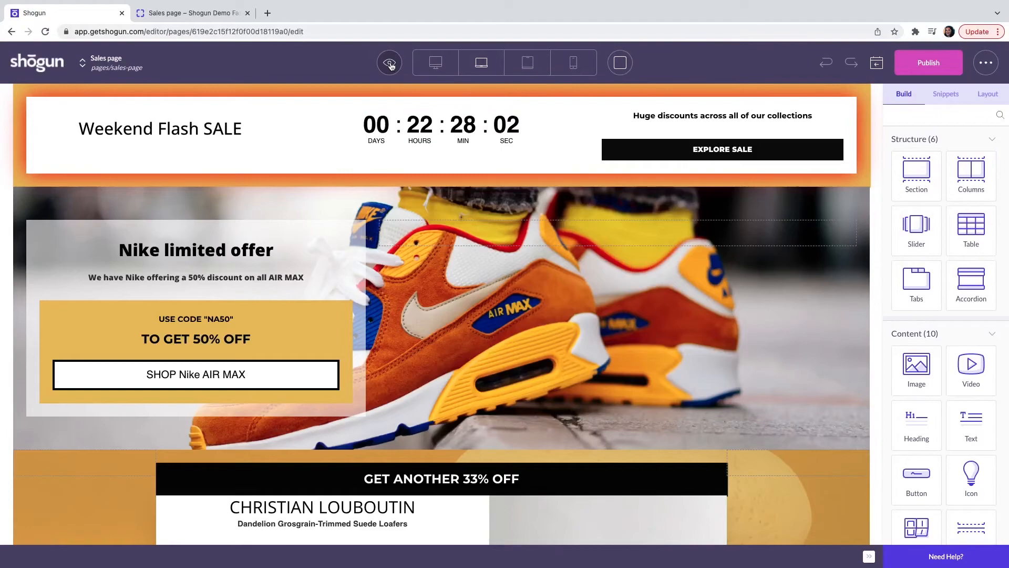
# Preview the saved Sales page in a new tab and scroll through it top to bottom
pyautogui.click(389, 62)
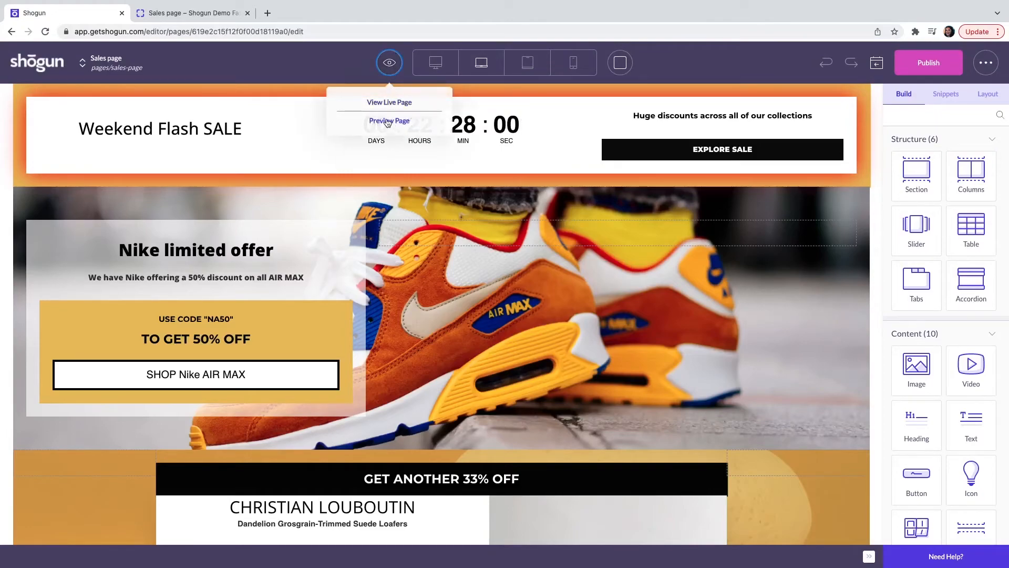
pyautogui.moveTo(232, 56)
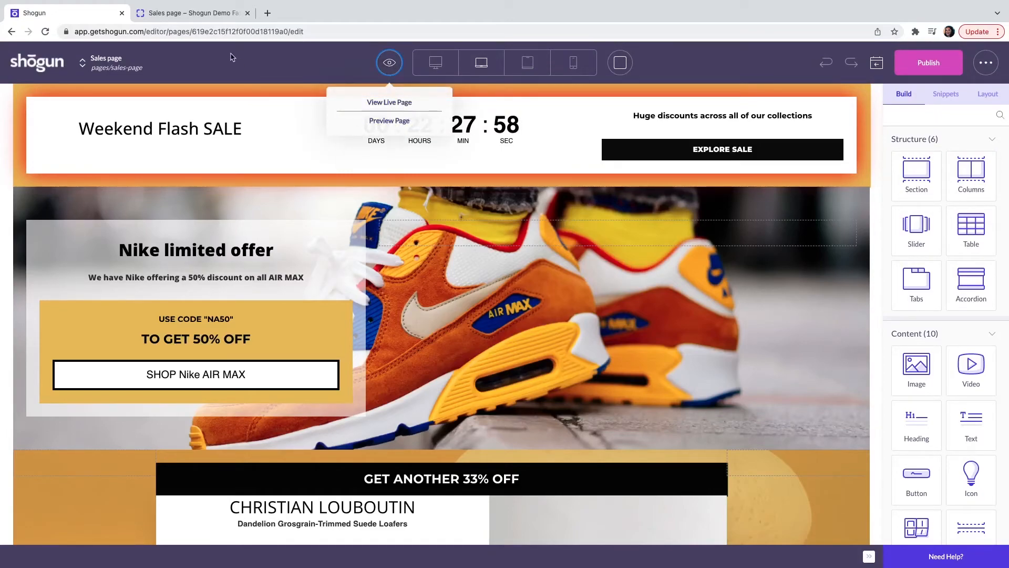
pyautogui.click(389, 121)
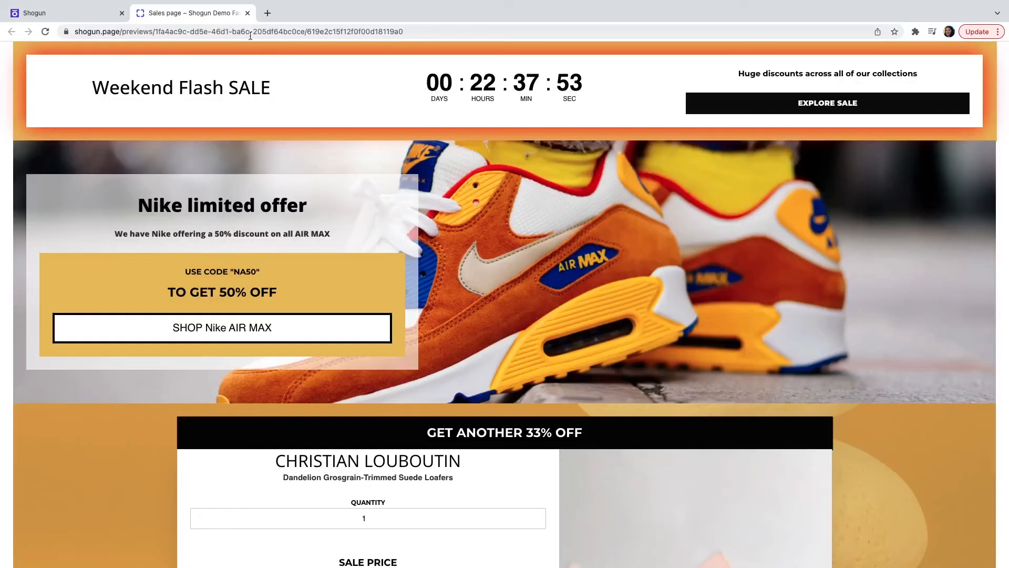
pyautogui.scroll(-3)
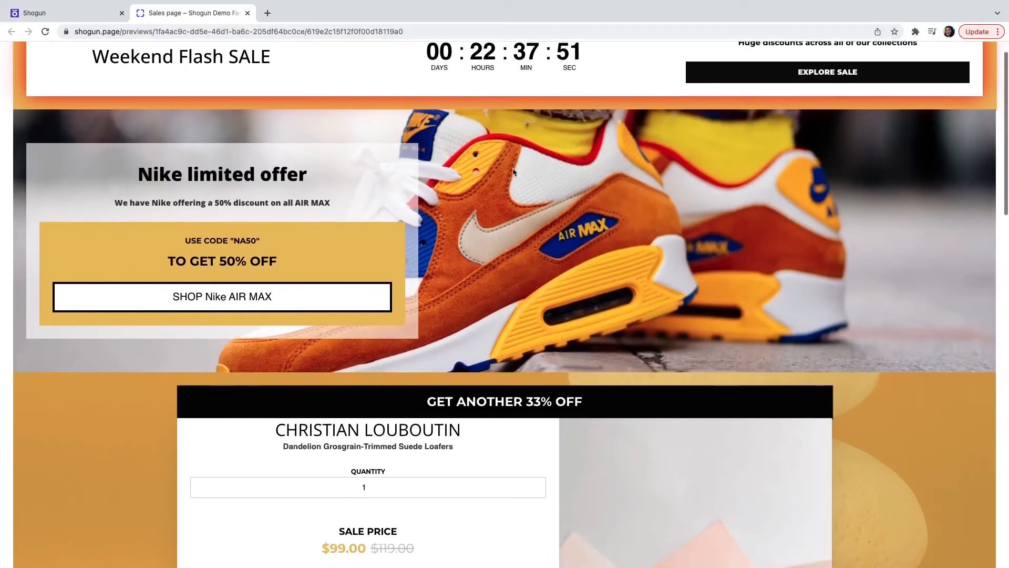
pyautogui.scroll(-3)
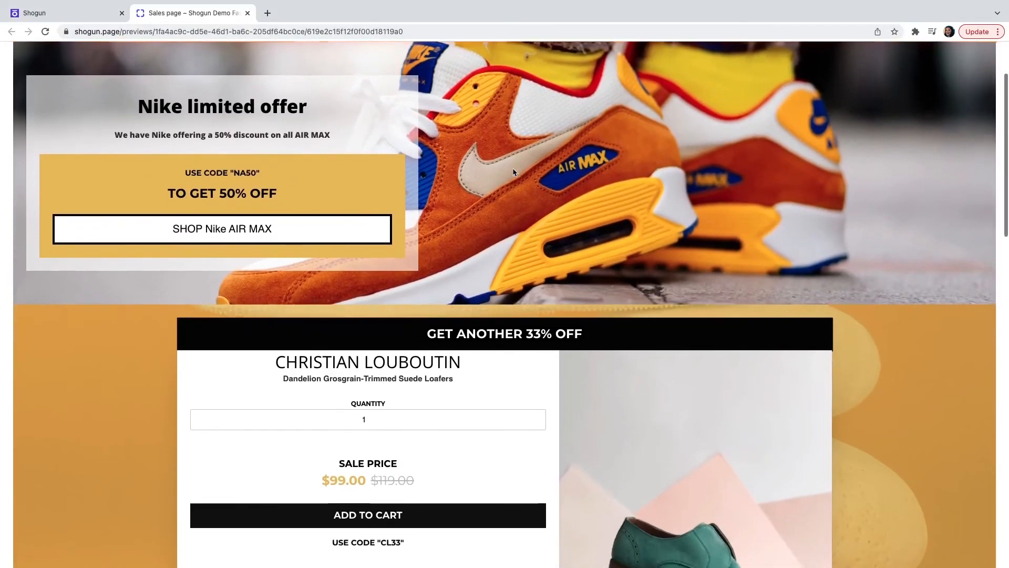
pyautogui.scroll(-3)
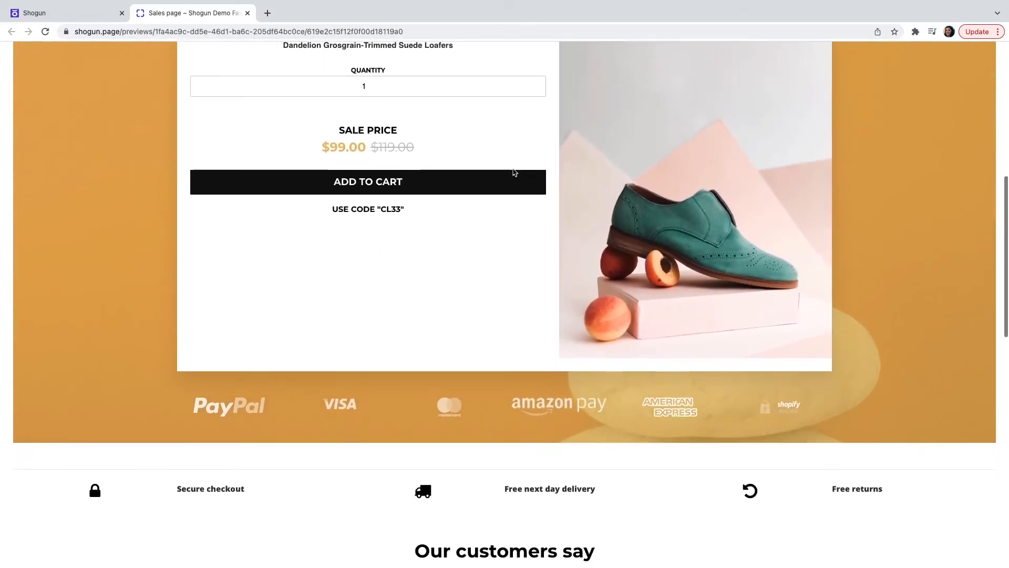
pyautogui.scroll(-3)
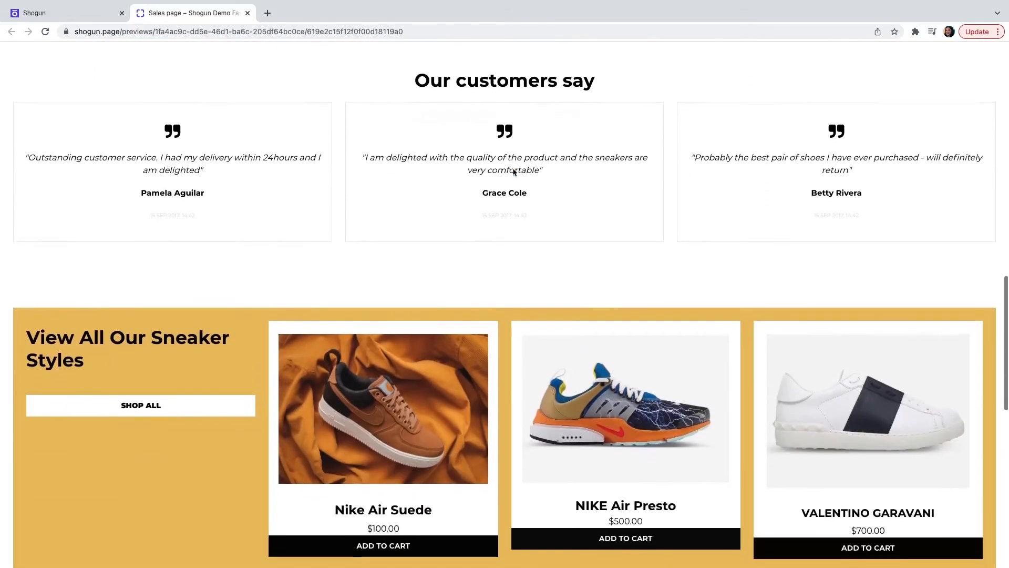
pyautogui.scroll(3)
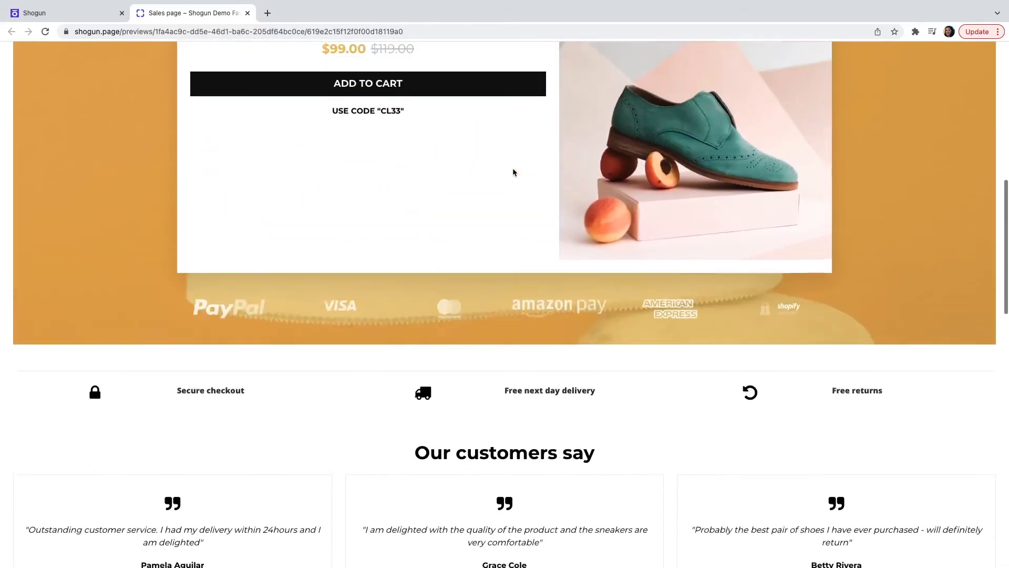
pyautogui.scroll(3)
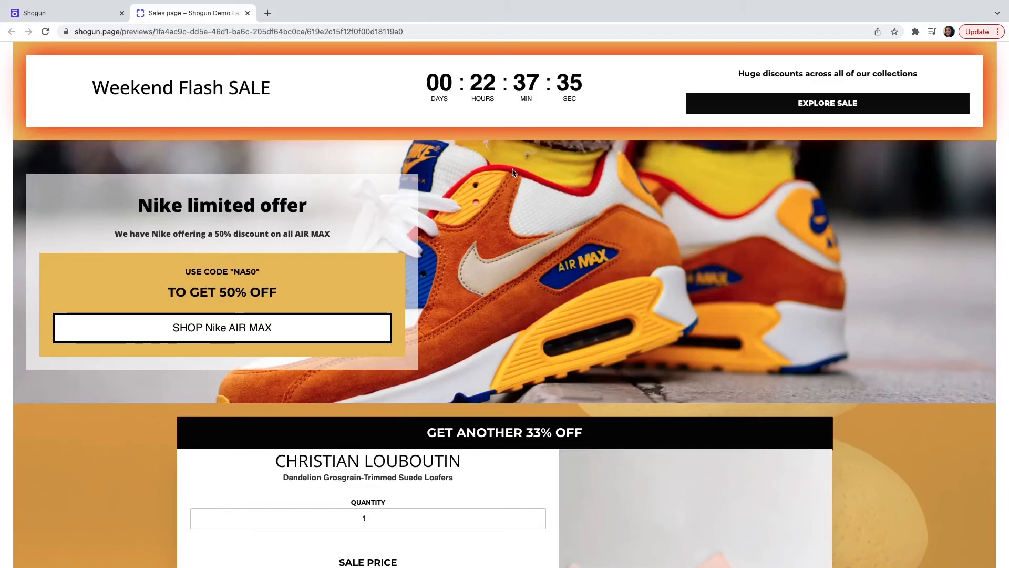
pyautogui.moveTo(189, 67)
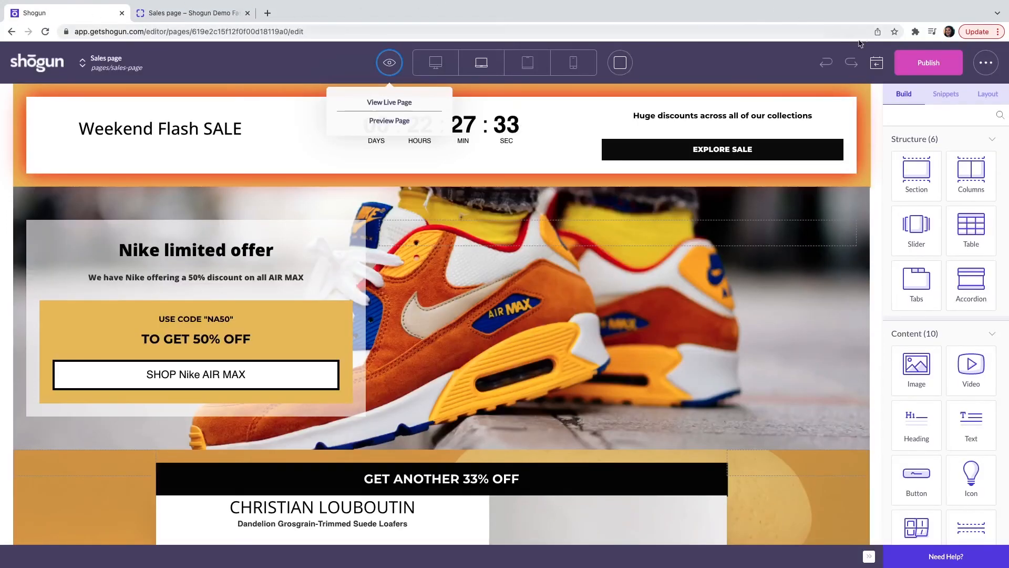
# Publish the Sales page
pyautogui.click(928, 62)
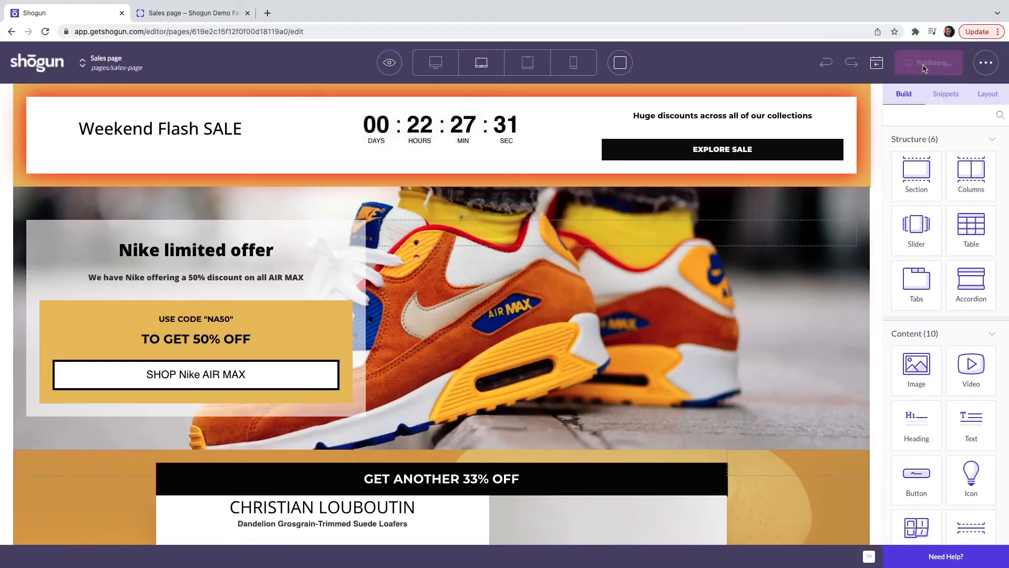